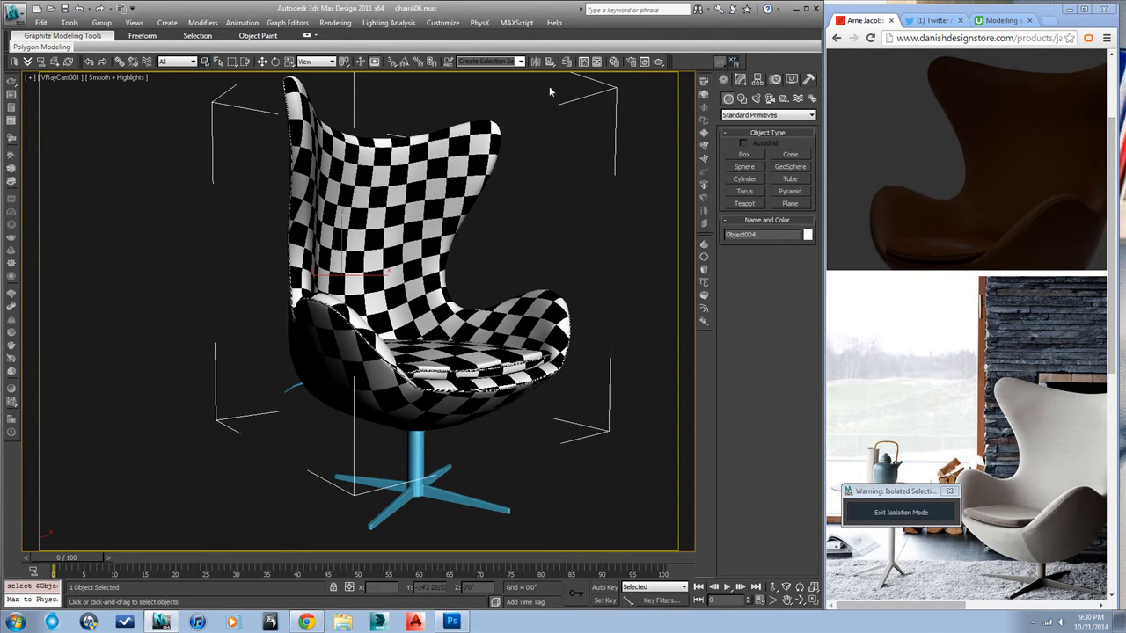
# Step: Enable Gamma/LUT correction in Preferences with gamma 2.2 and bitmap input/output gamma 2.2
pyautogui.click(614, 62)
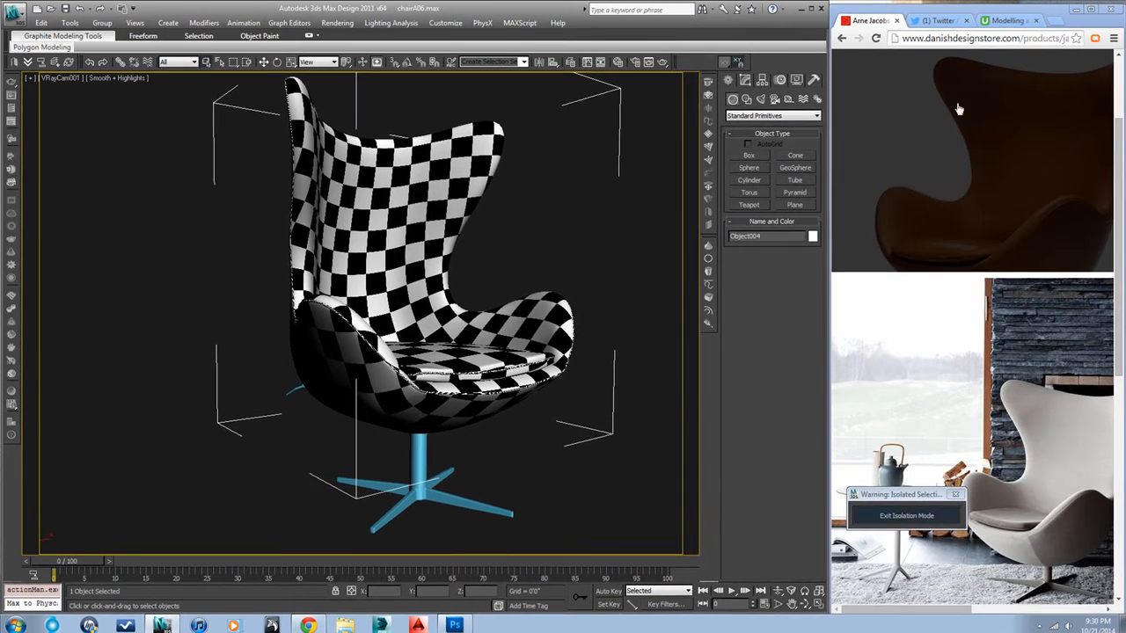
pyautogui.click(445, 21)
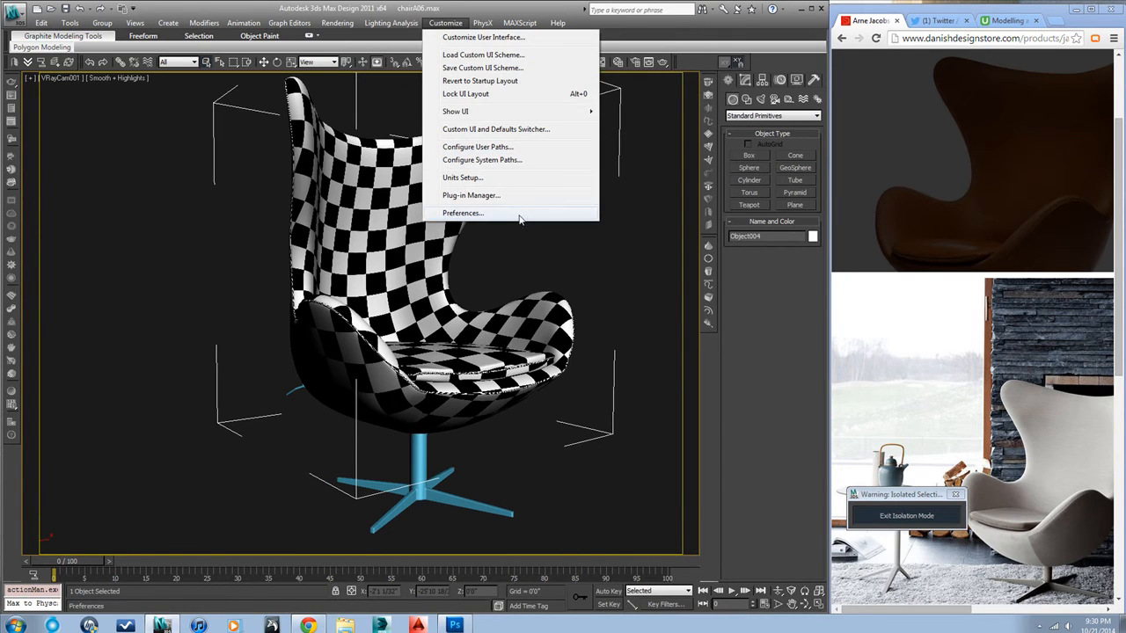
pyautogui.click(463, 213)
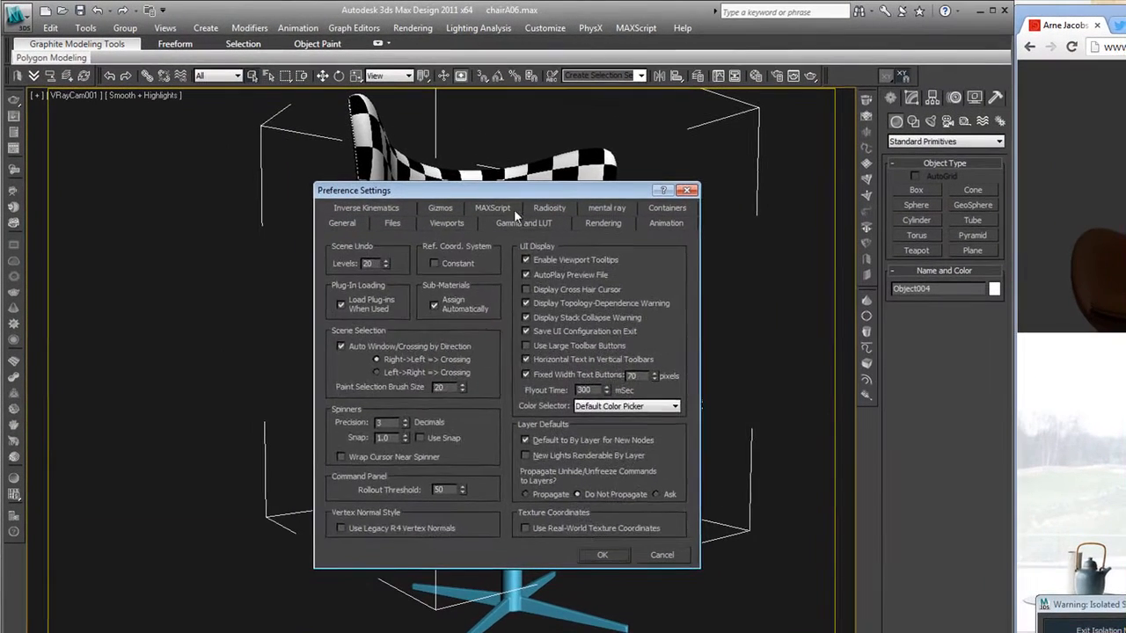
pyautogui.click(525, 221)
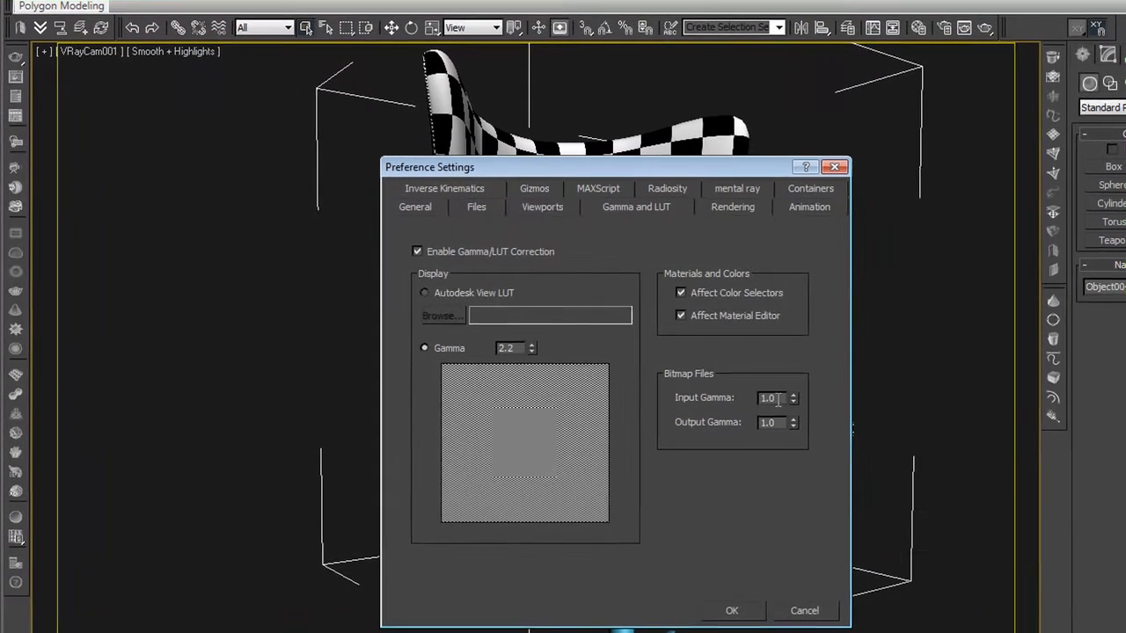
pyautogui.write('2.2')
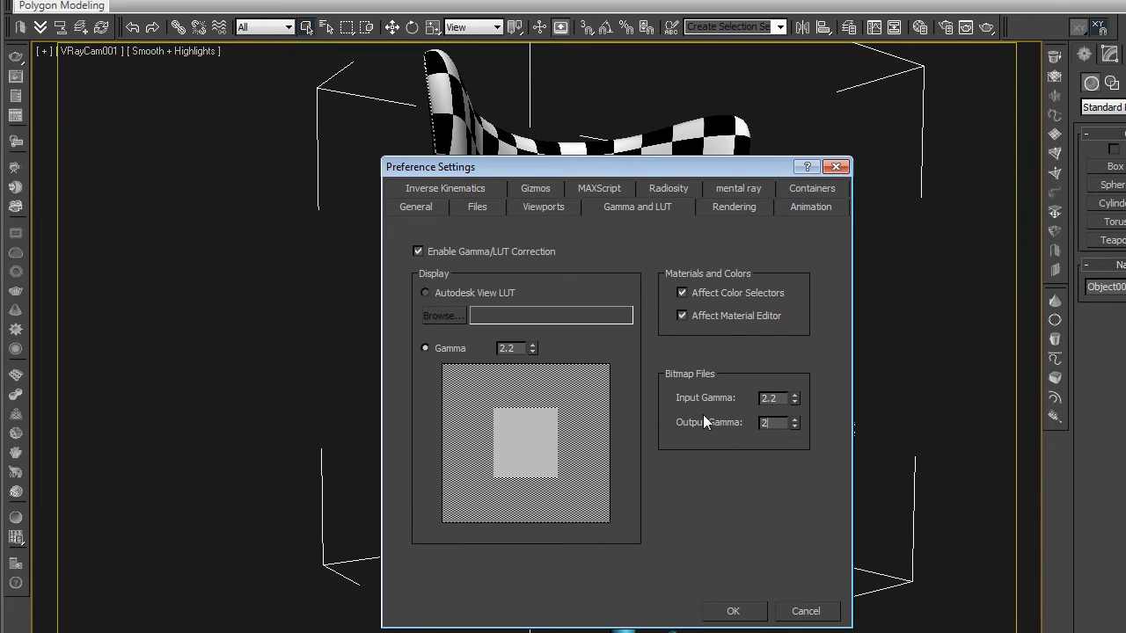
pyautogui.write('2.2')
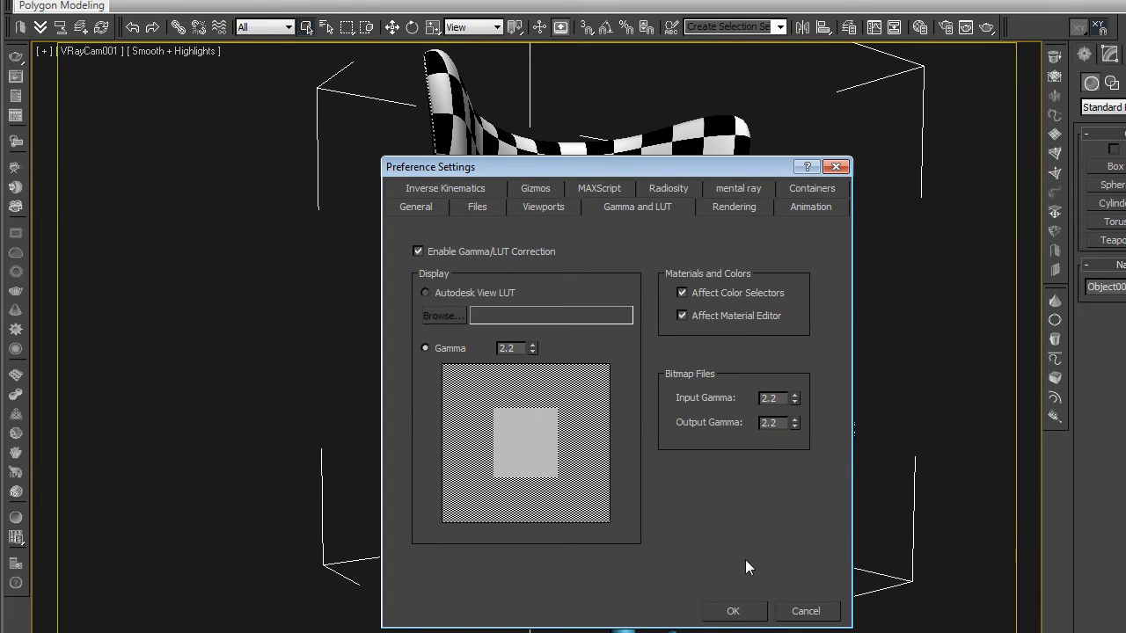
pyautogui.click(732, 611)
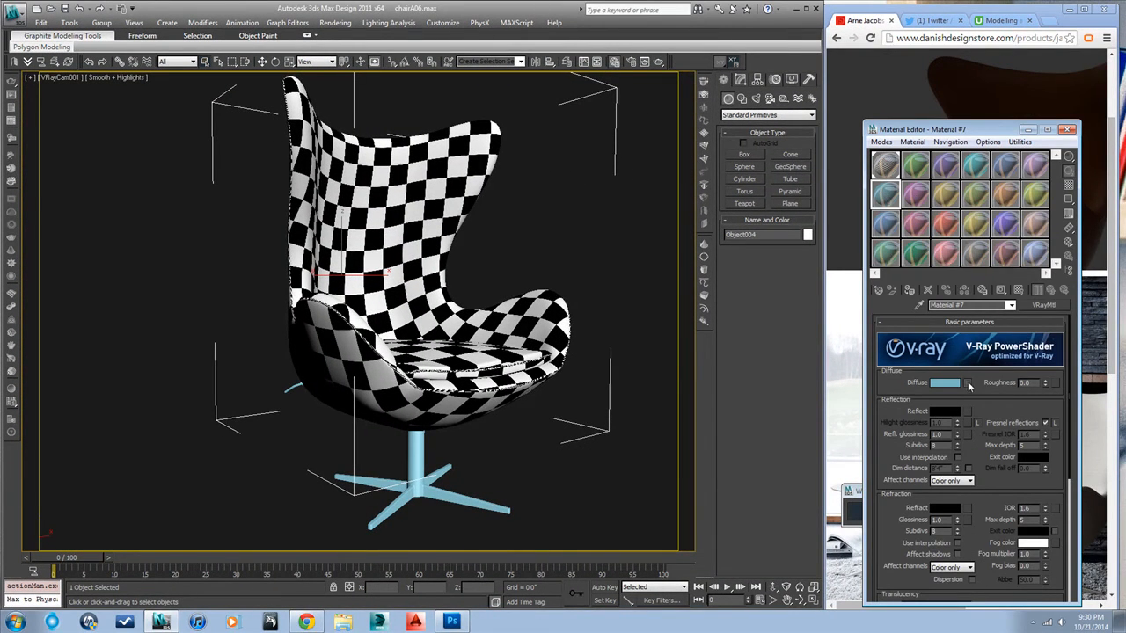
# Step: Load the red unwrap bitmap as the V-Ray material's diffuse map, then move to Photoshop
pyautogui.click(968, 384)
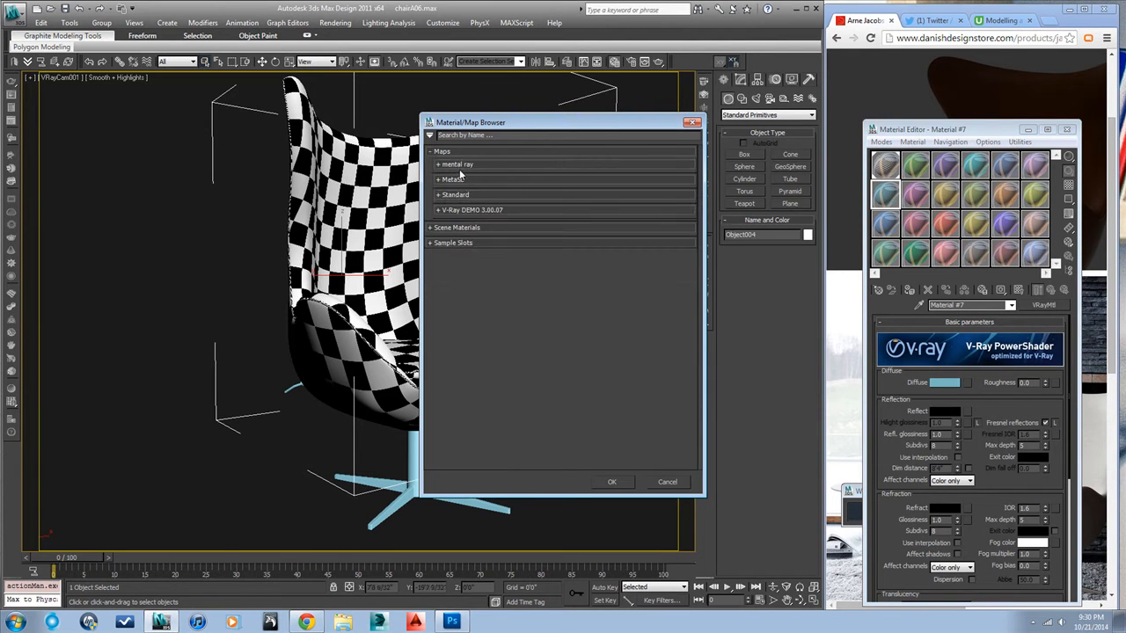
pyautogui.click(456, 193)
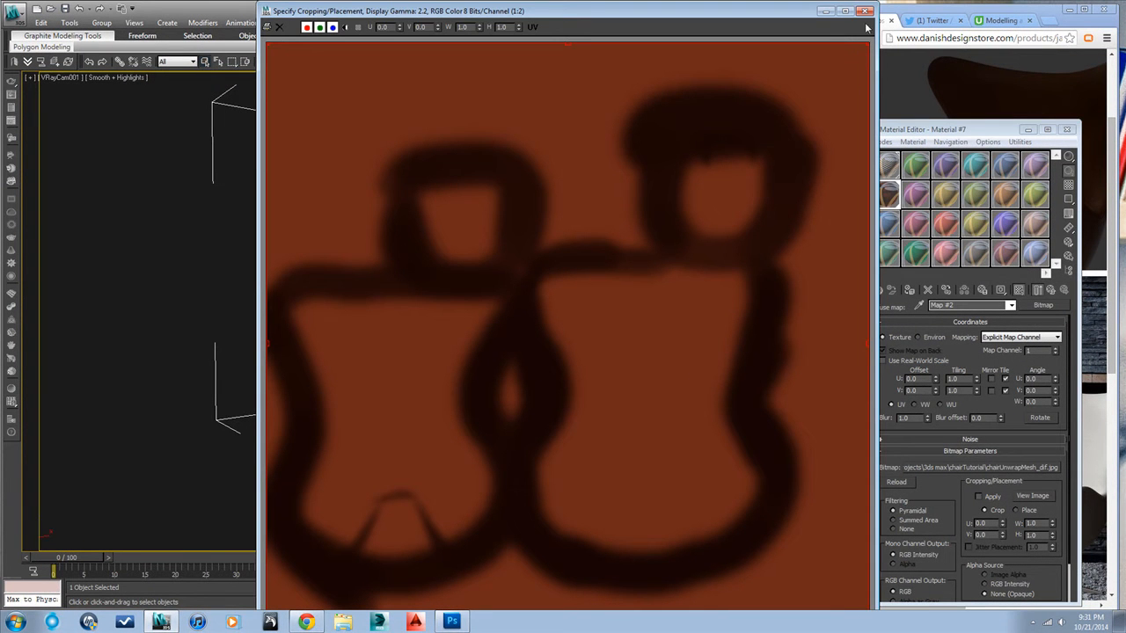
pyautogui.click(865, 10)
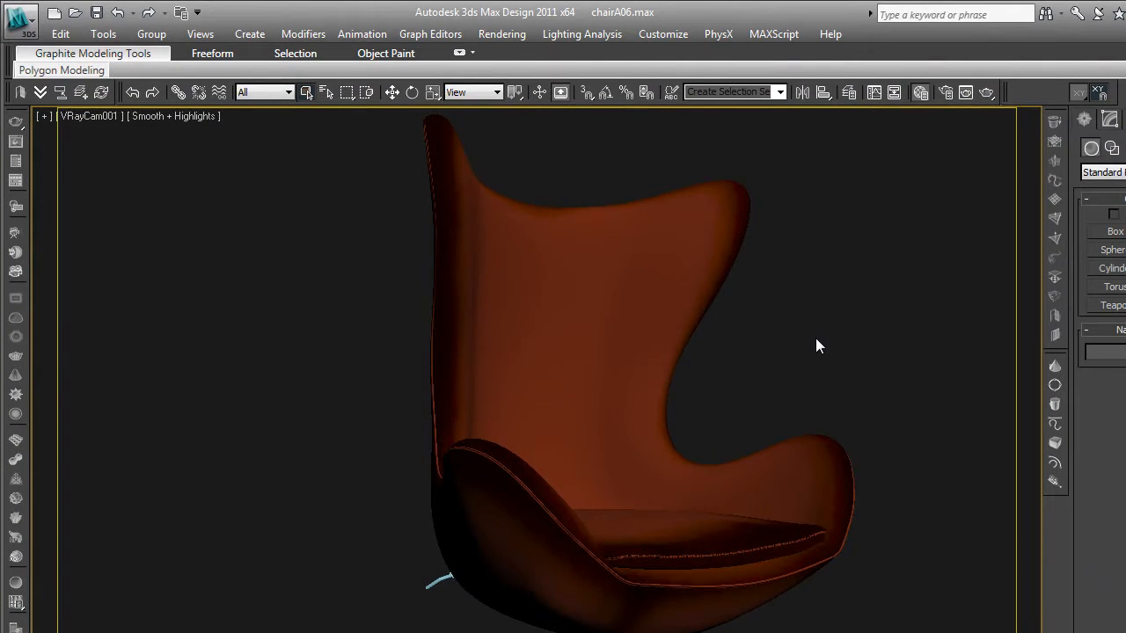
pyautogui.moveTo(800, 505)
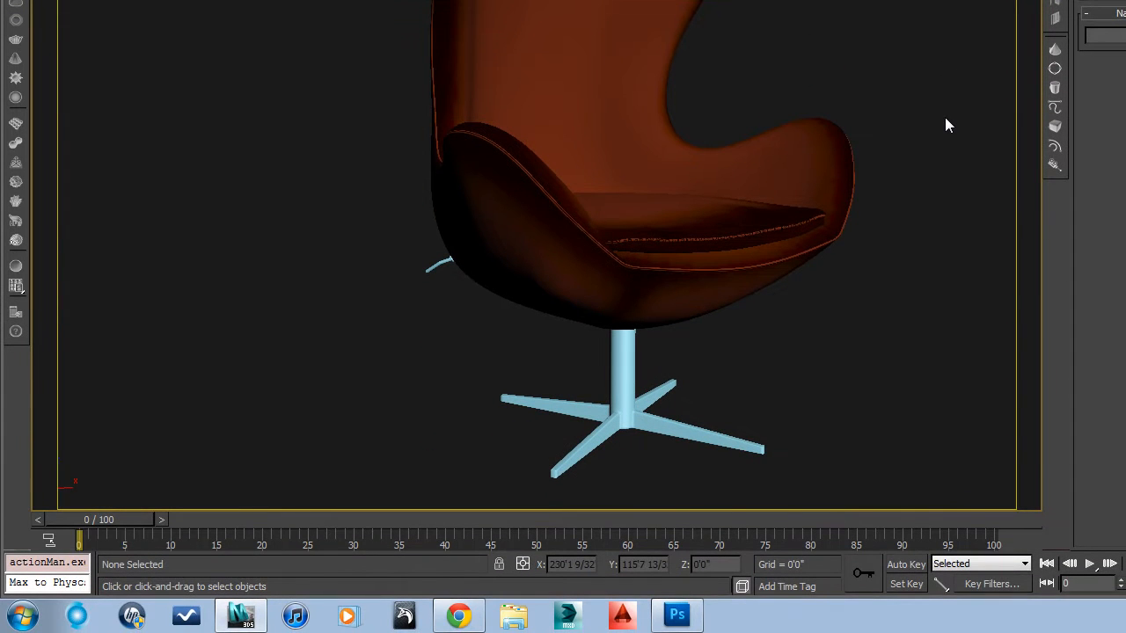
pyautogui.click(675, 616)
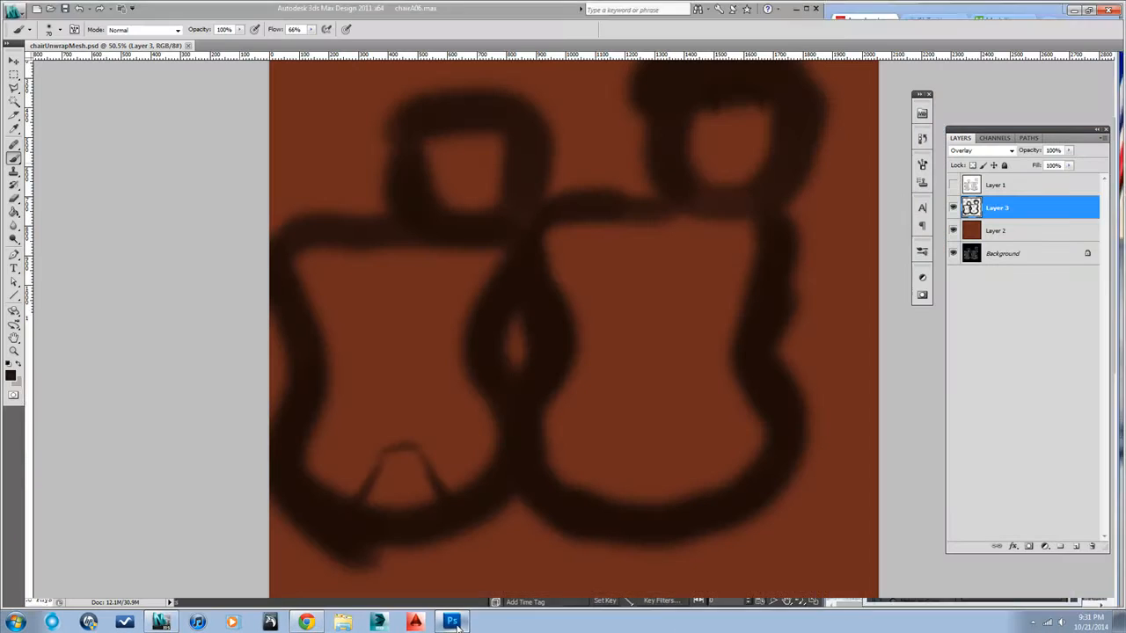
# Step: Lower Layer 3 to about 46% opacity and fade wireframe Layer 1 to about 23% in Multiply
pyautogui.click(452, 622)
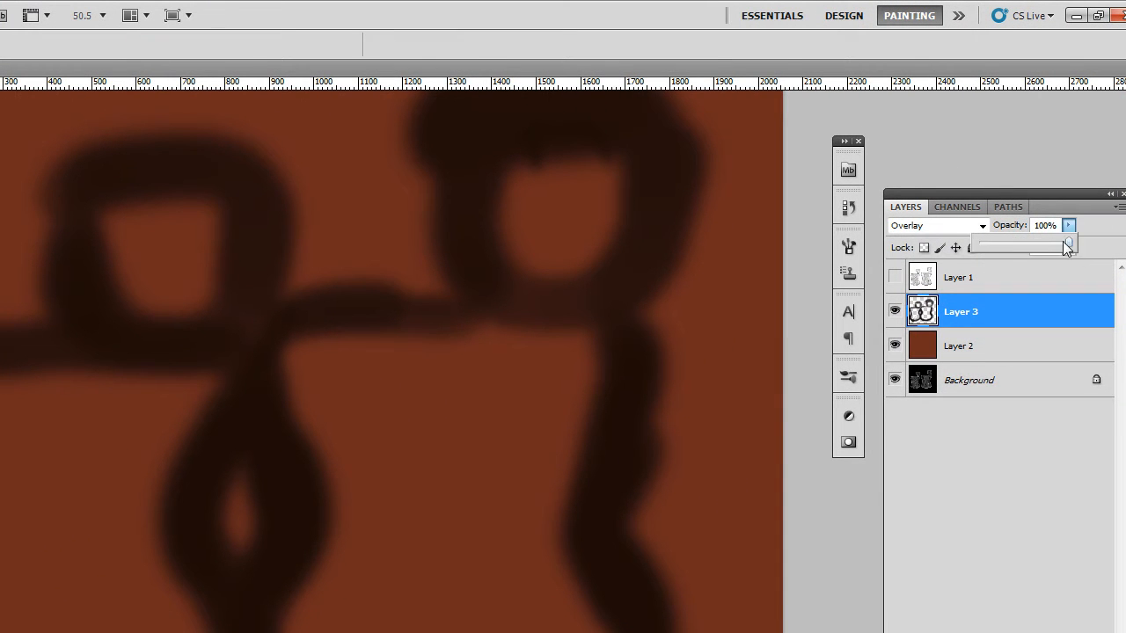
pyautogui.moveTo(1066, 246); pyautogui.dragTo(1038, 247)
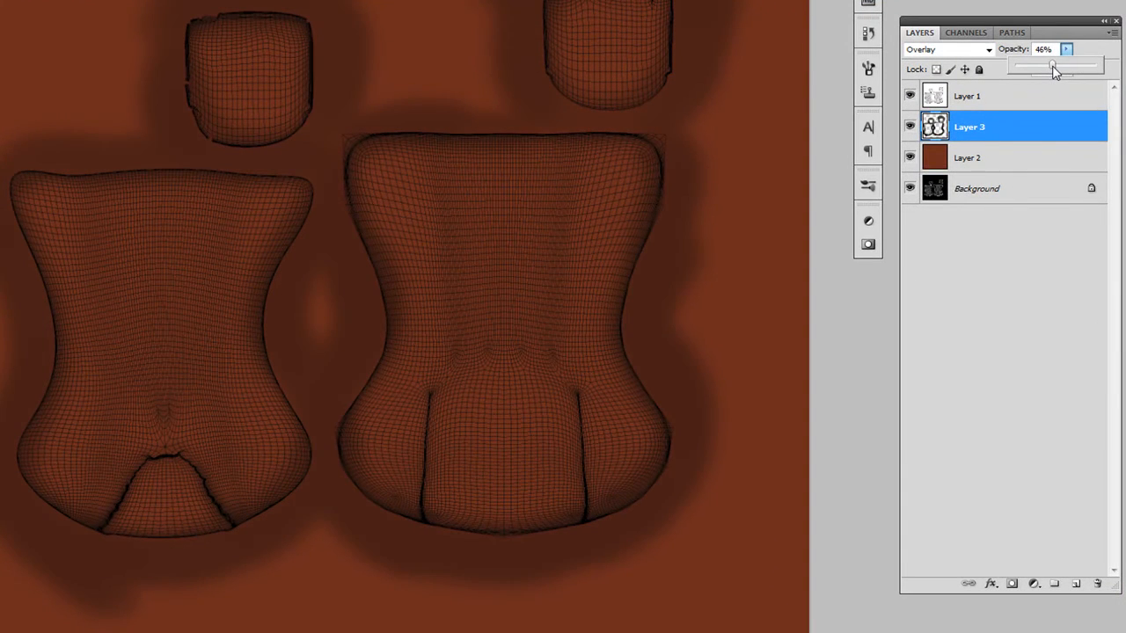
pyautogui.moveTo(1052, 64); pyautogui.dragTo(1056, 64)
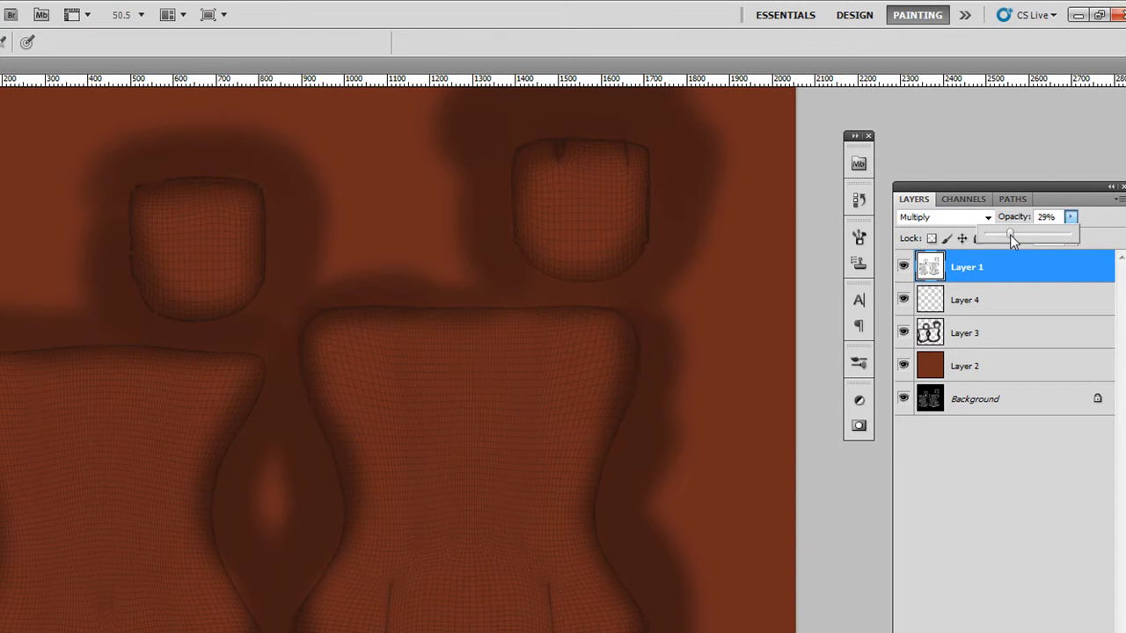
pyautogui.moveTo(1012, 237); pyautogui.dragTo(1002, 238)
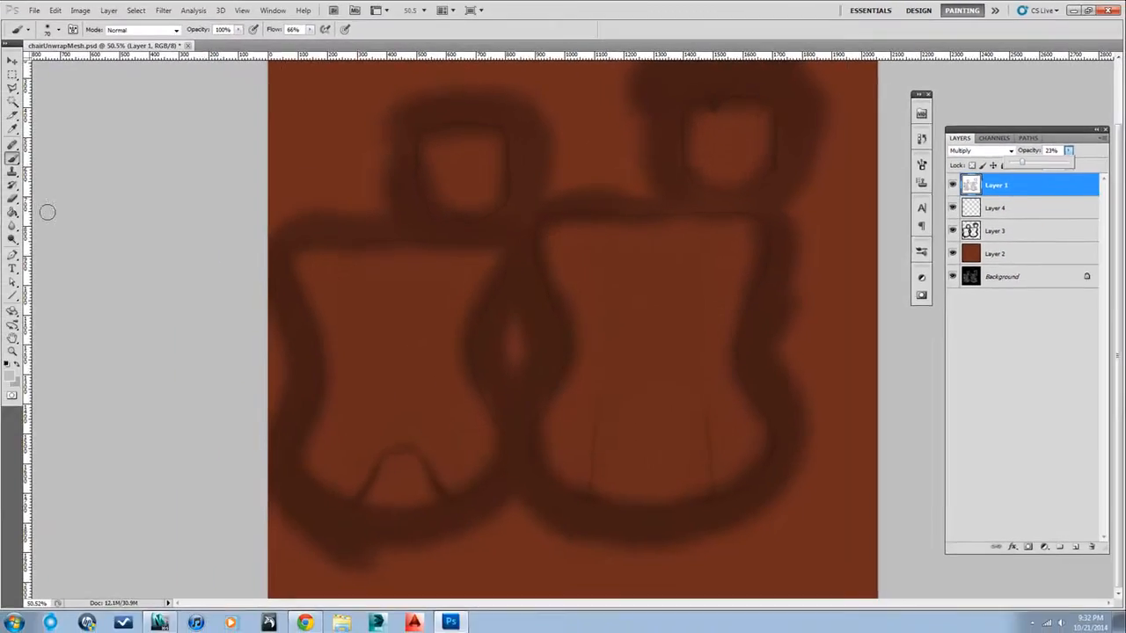
# Step: Pick a dark foreground colour and brush shading along the seat panel's lower edge and bottom seam
pyautogui.click(10, 370)
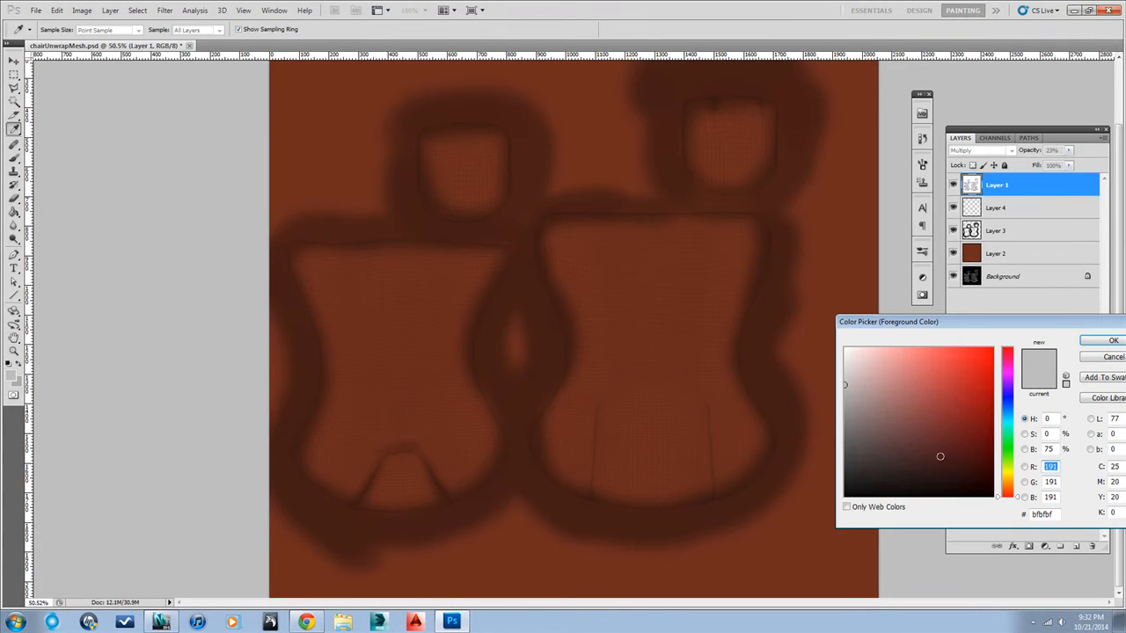
pyautogui.click(974, 475)
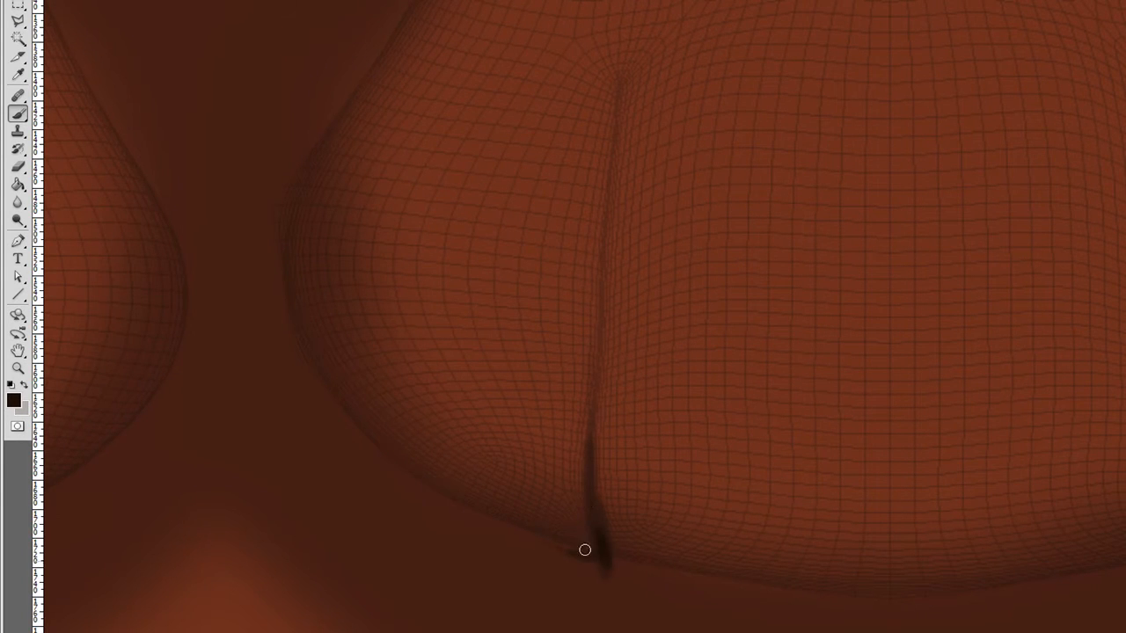
pyautogui.moveTo(584, 549); pyautogui.dragTo(408, 478)
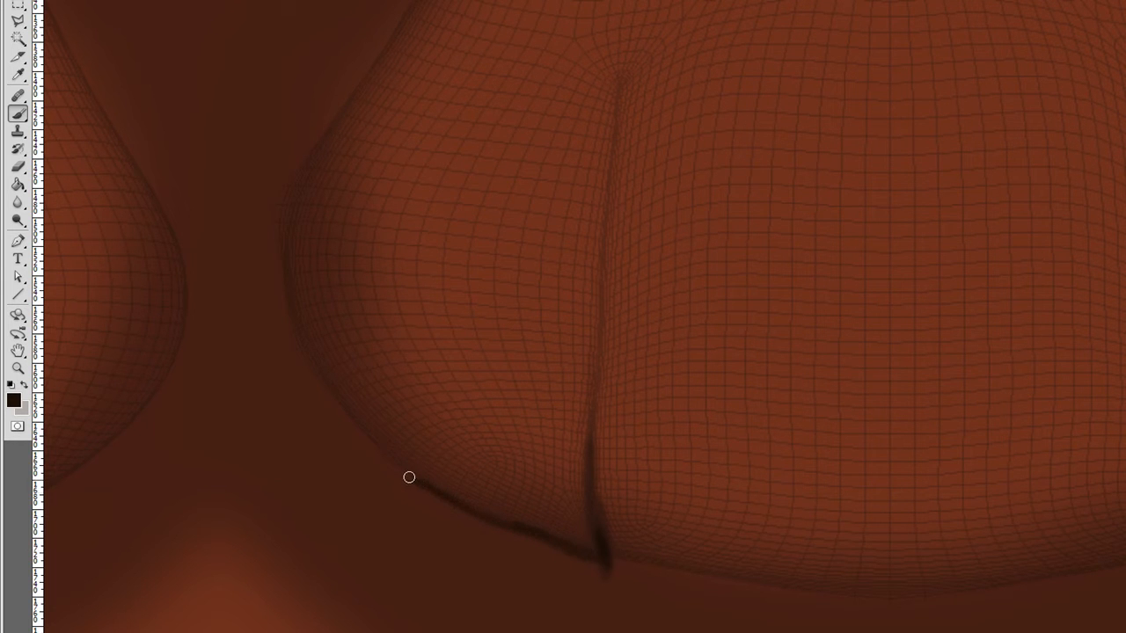
pyautogui.moveTo(408, 479); pyautogui.dragTo(605, 554)
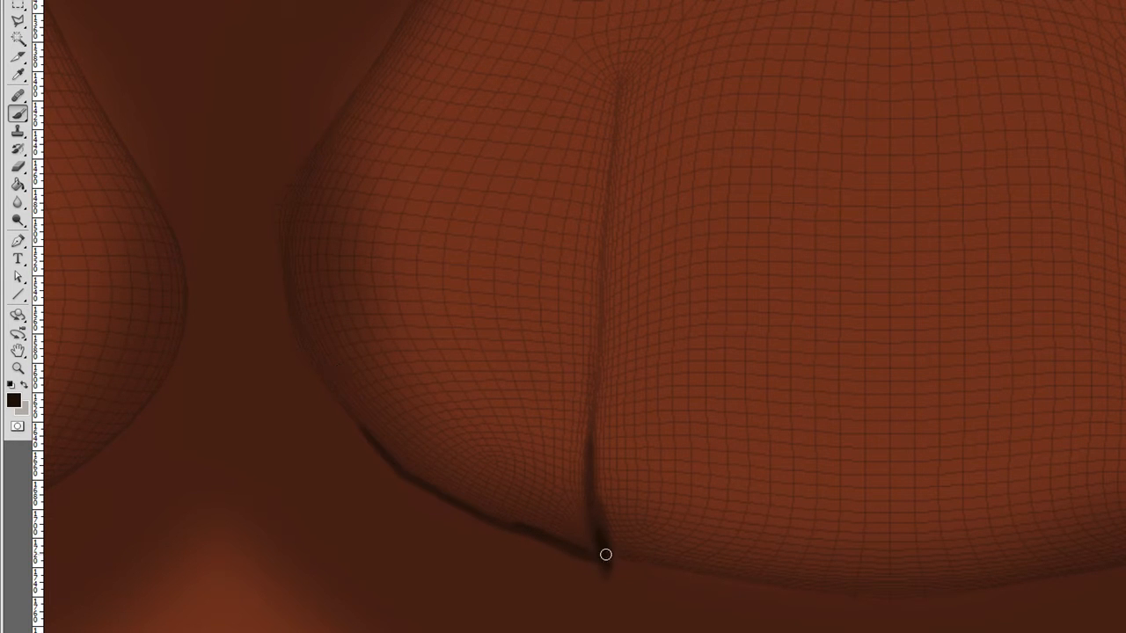
pyautogui.moveTo(605, 554); pyautogui.dragTo(883, 602)
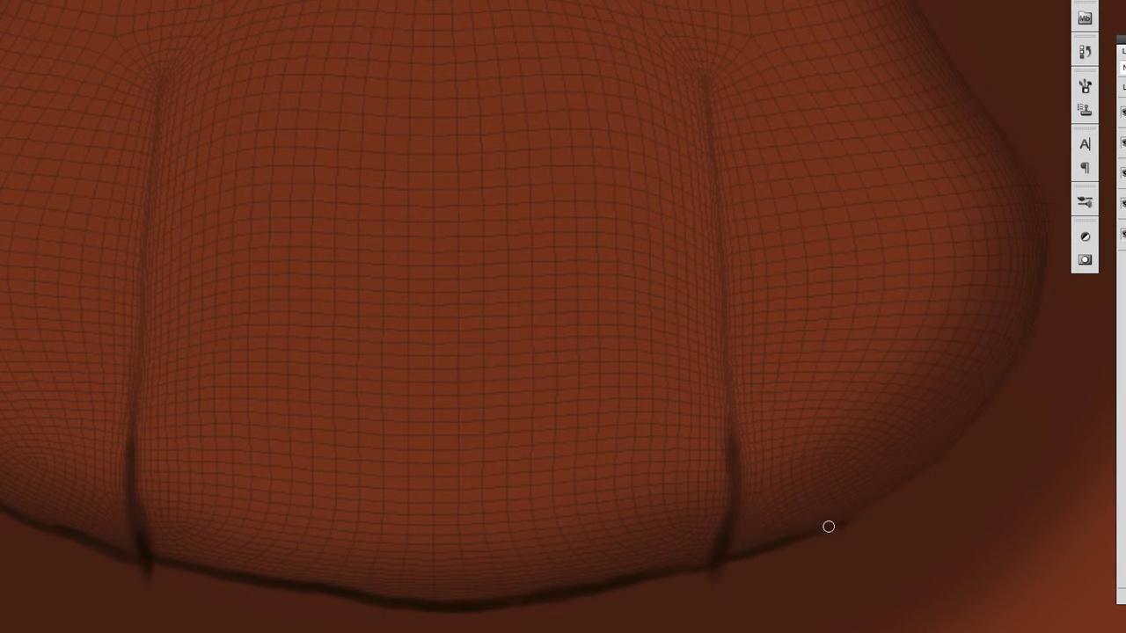
pyautogui.moveTo(967, 345)
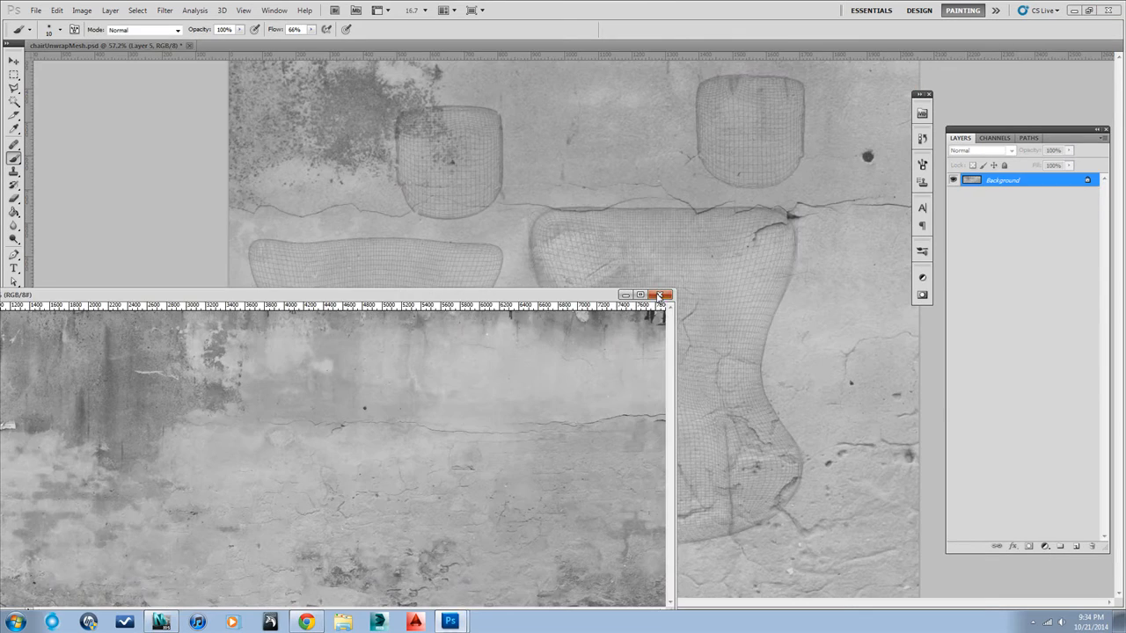
# Step: Bring the cracked grunge photo in as Layer 5 and blend it in Overlay, then Multiply
pyautogui.click(1012, 151)
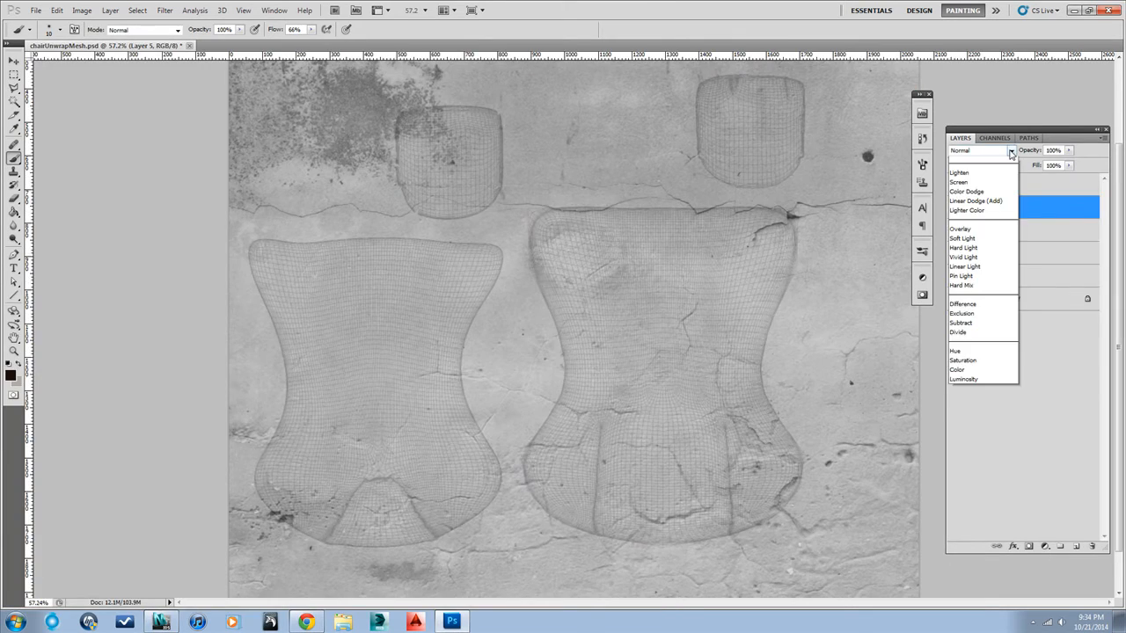
pyautogui.click(960, 229)
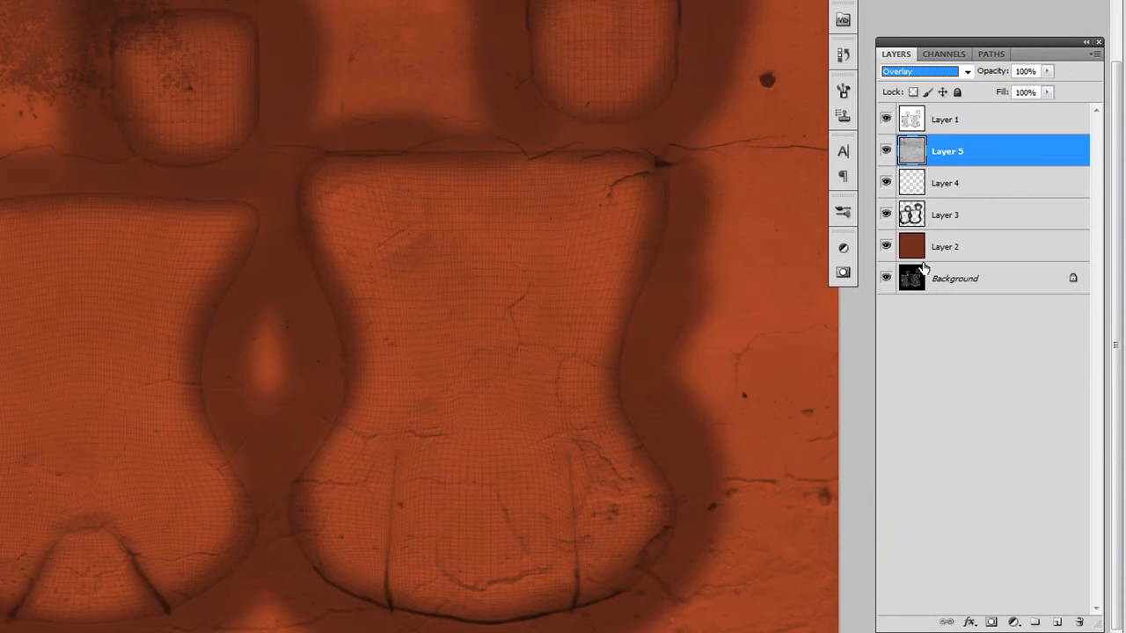
pyautogui.click(918, 71)
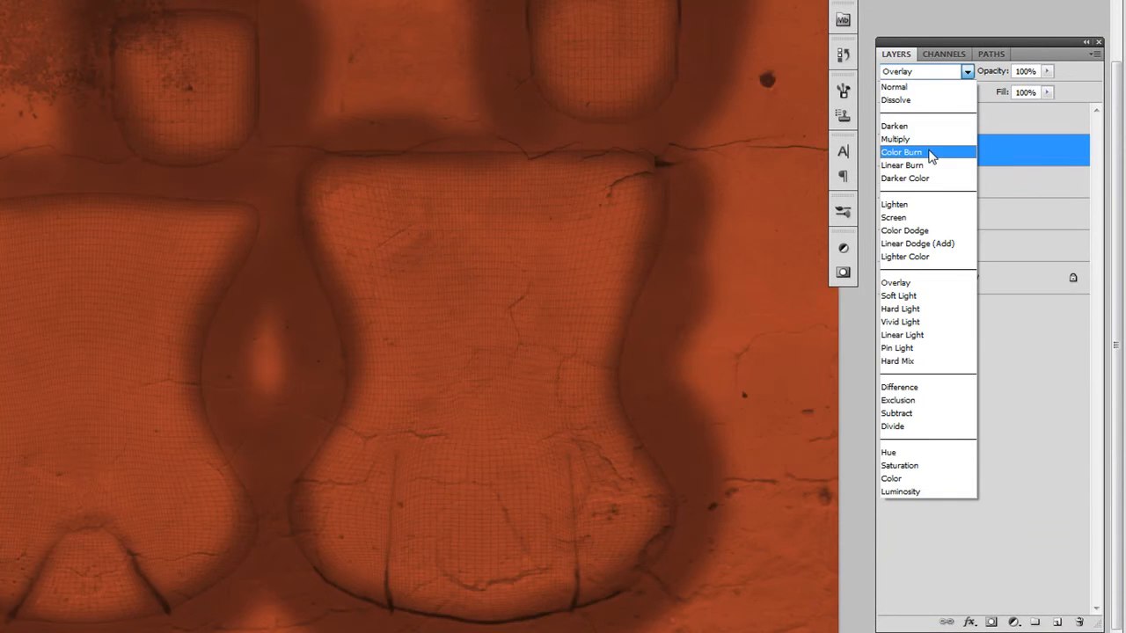
pyautogui.click(893, 139)
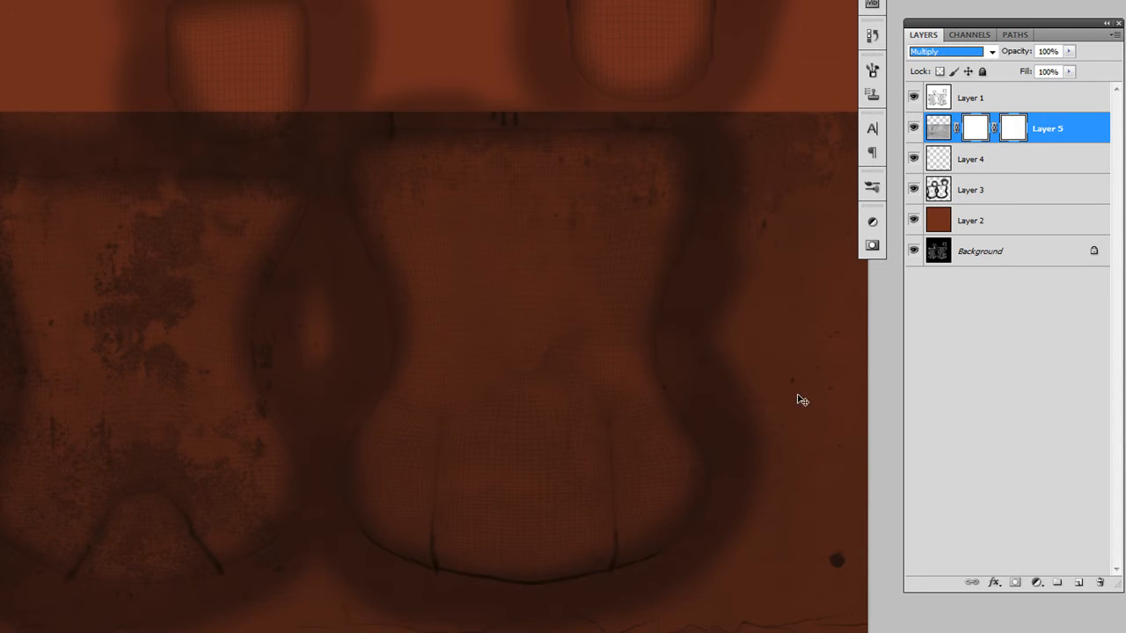
# Step: Delete Layer 5's extra vector mask and take a soft brush for painting its mask
pyautogui.click(1013, 127)
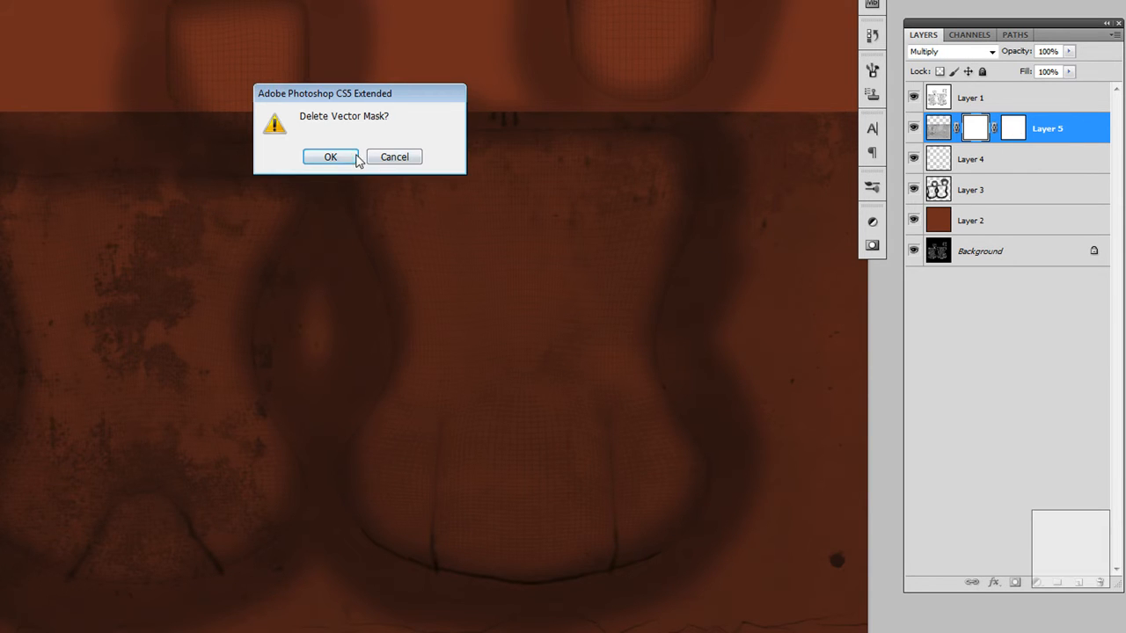
pyautogui.click(331, 156)
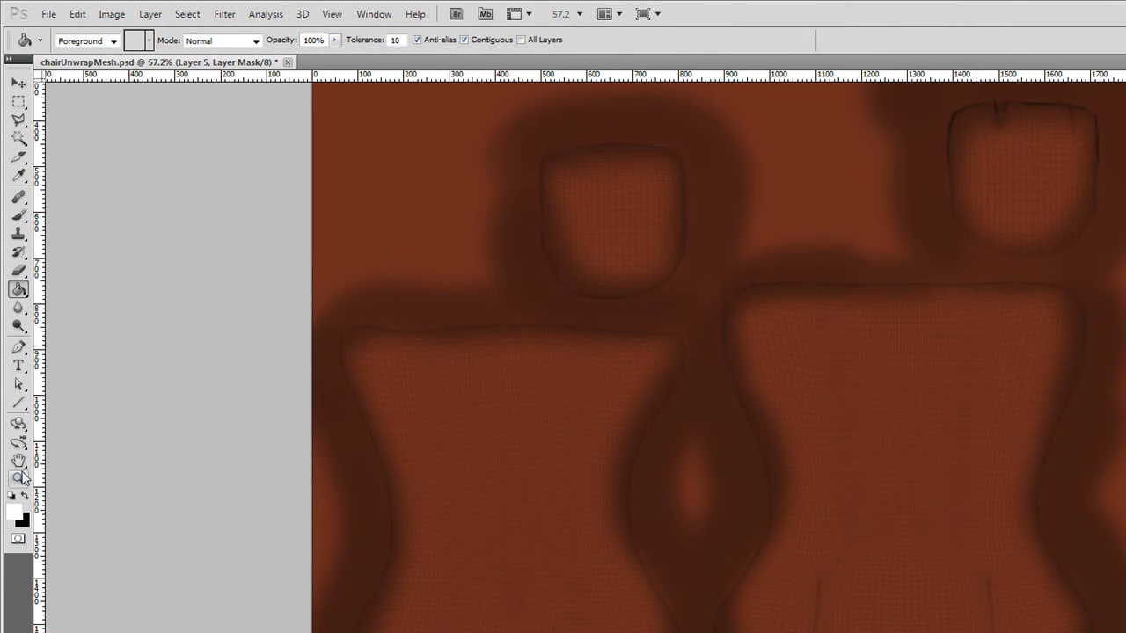
pyautogui.click(18, 197)
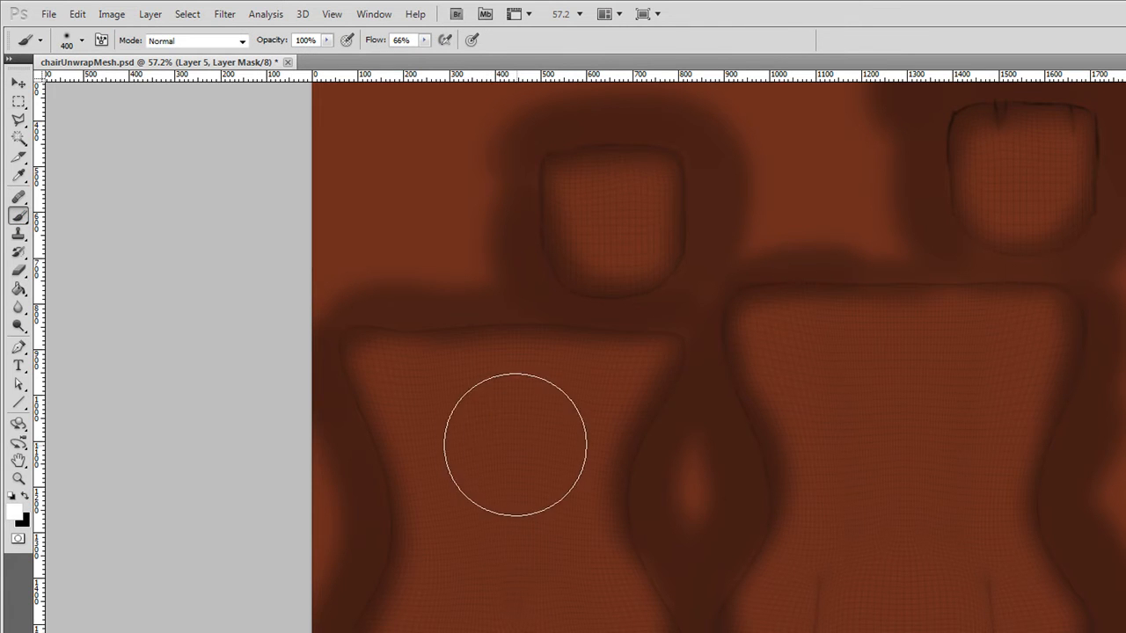
# Step: Reveal grunge on the left and right seat pieces, then set Layer 5's opacity to 65%
pyautogui.moveTo(514, 444); pyautogui.dragTo(411, 401)
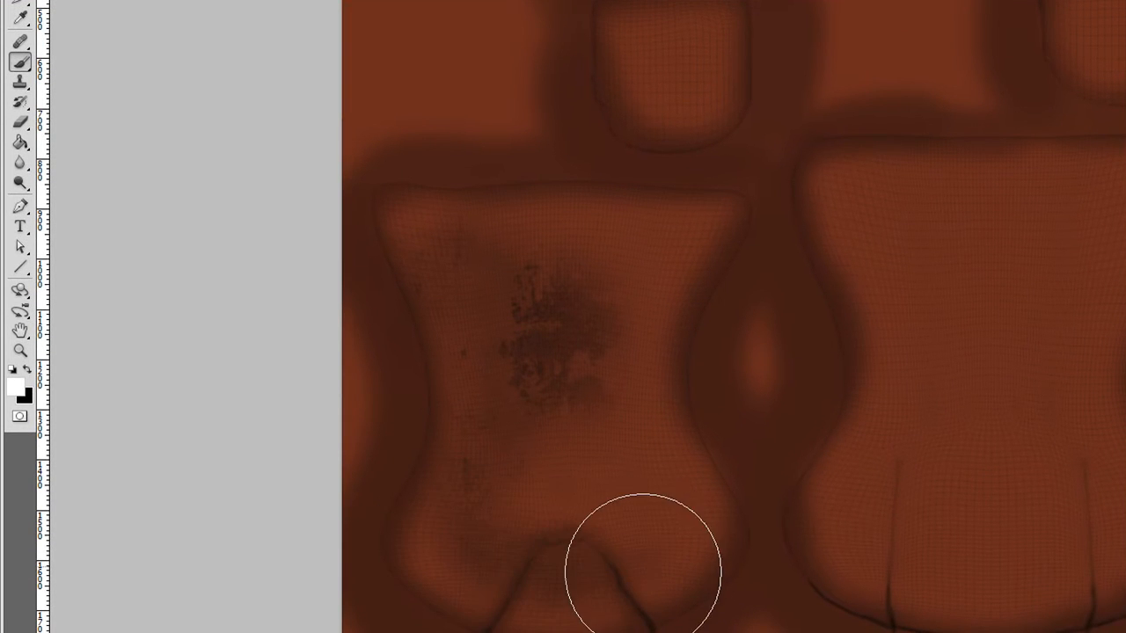
pyautogui.moveTo(642, 571); pyautogui.dragTo(602, 243)
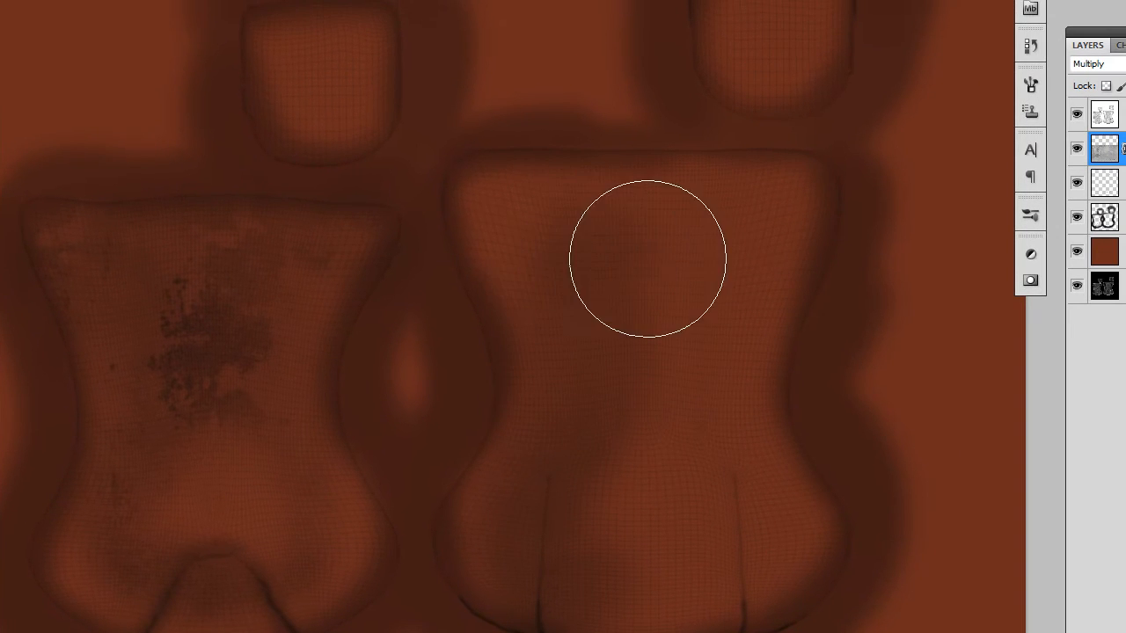
pyautogui.moveTo(648, 260); pyautogui.dragTo(669, 461)
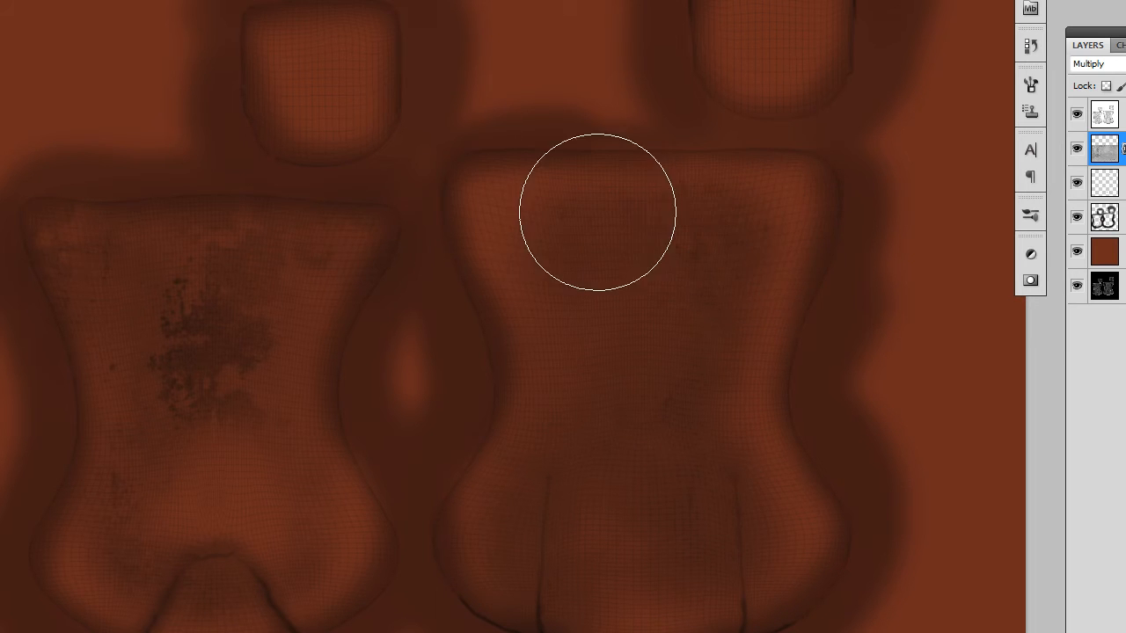
pyautogui.moveTo(596, 211); pyautogui.dragTo(764, 201)
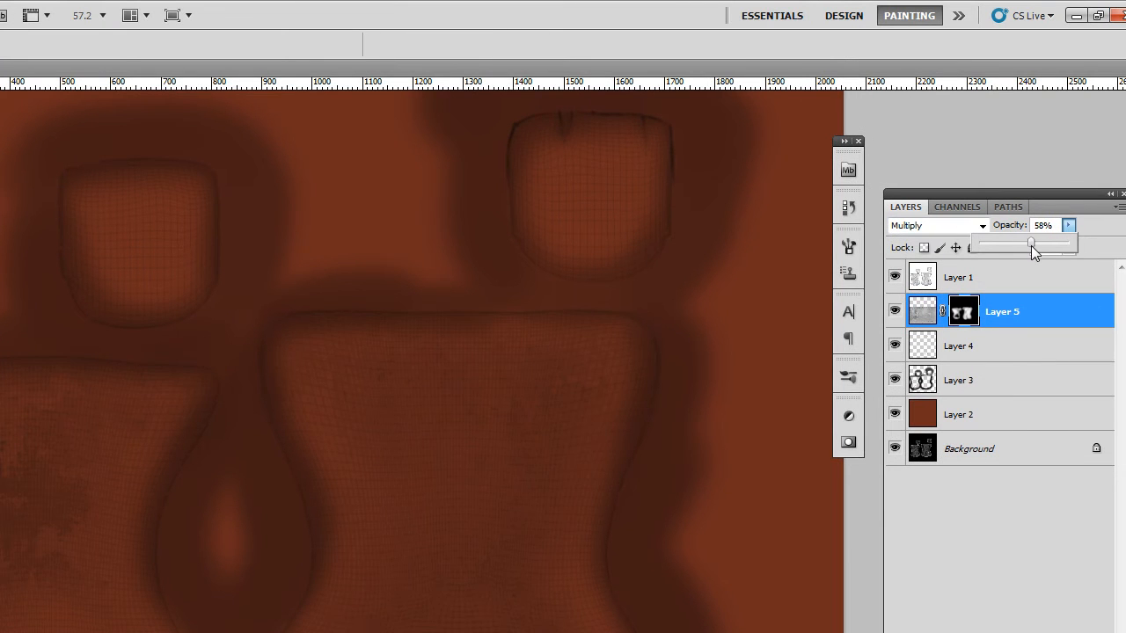
pyautogui.moveTo(1031, 243); pyautogui.dragTo(1037, 243)
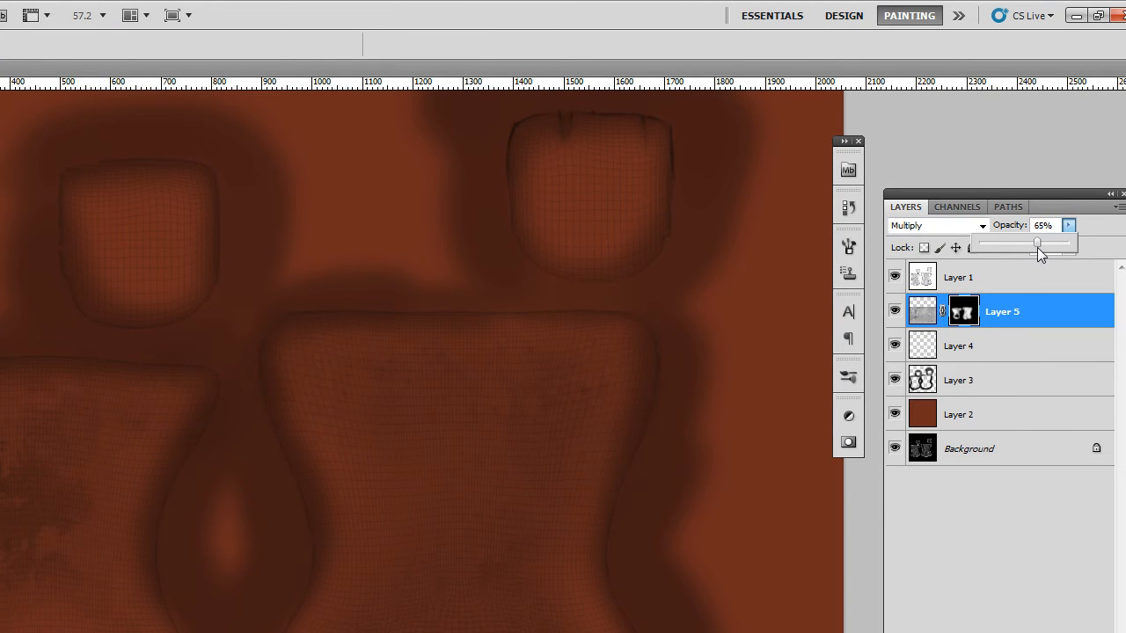
pyautogui.moveTo(1041, 254); pyautogui.dragTo(1030, 242)
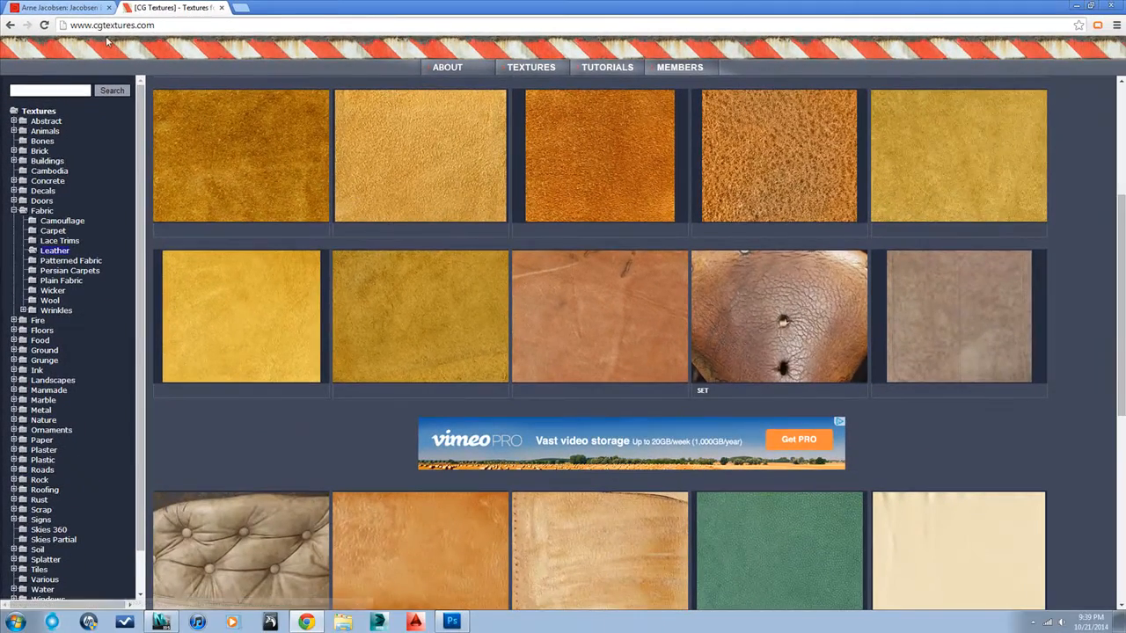
# Step: Scroll the leather category to Leather0068 and log in to download it
pyautogui.scroll(-3)
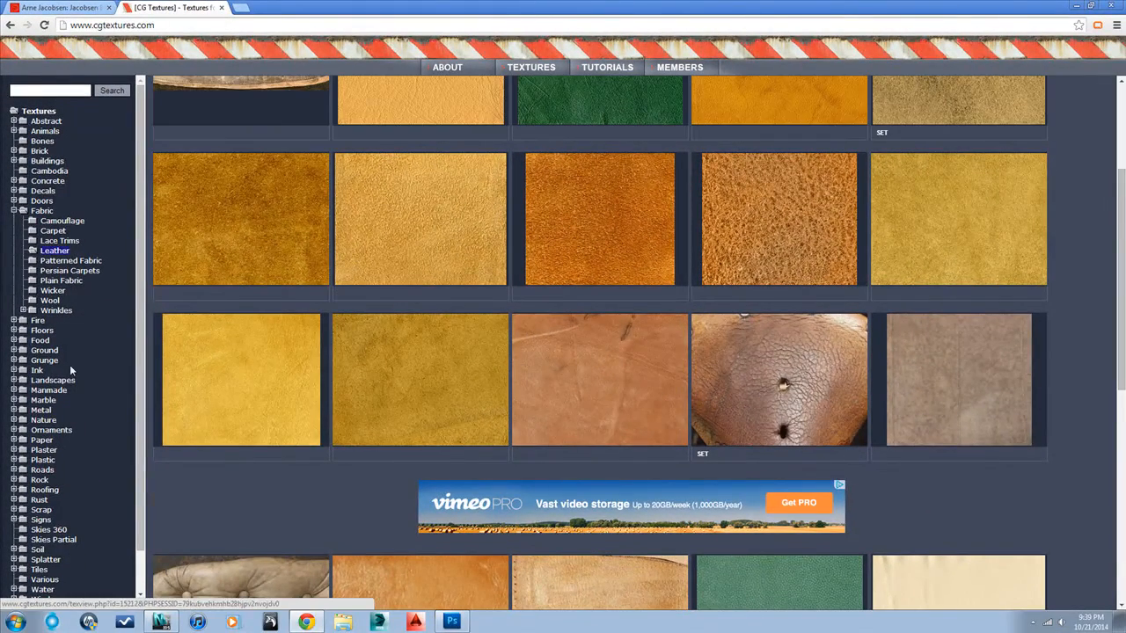
pyautogui.moveTo(55, 250)
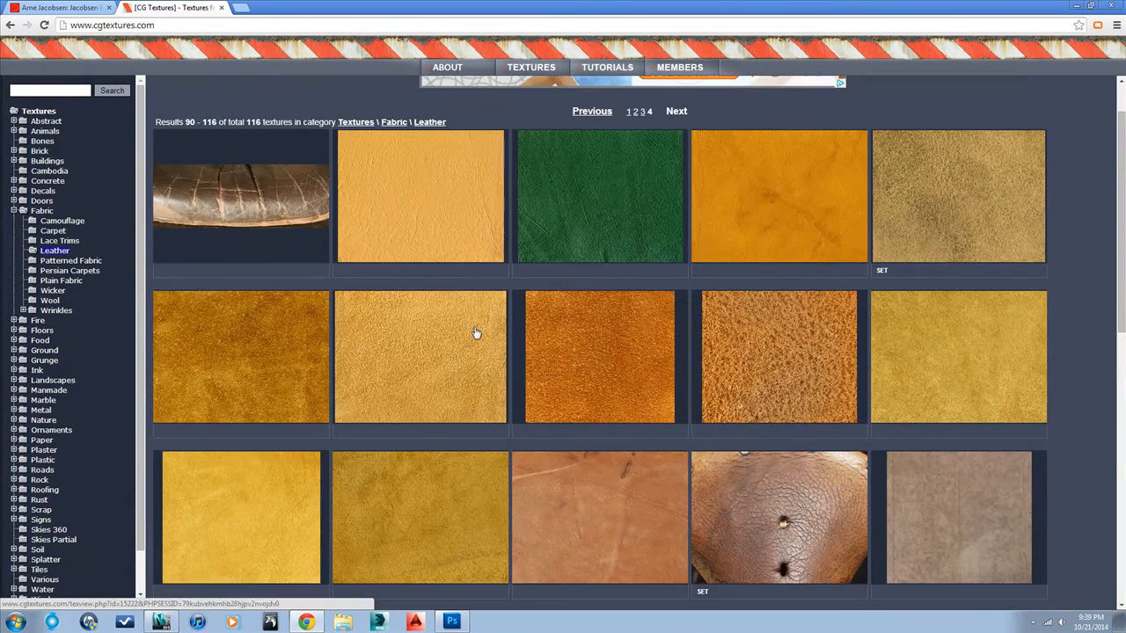
pyautogui.scroll(-3)
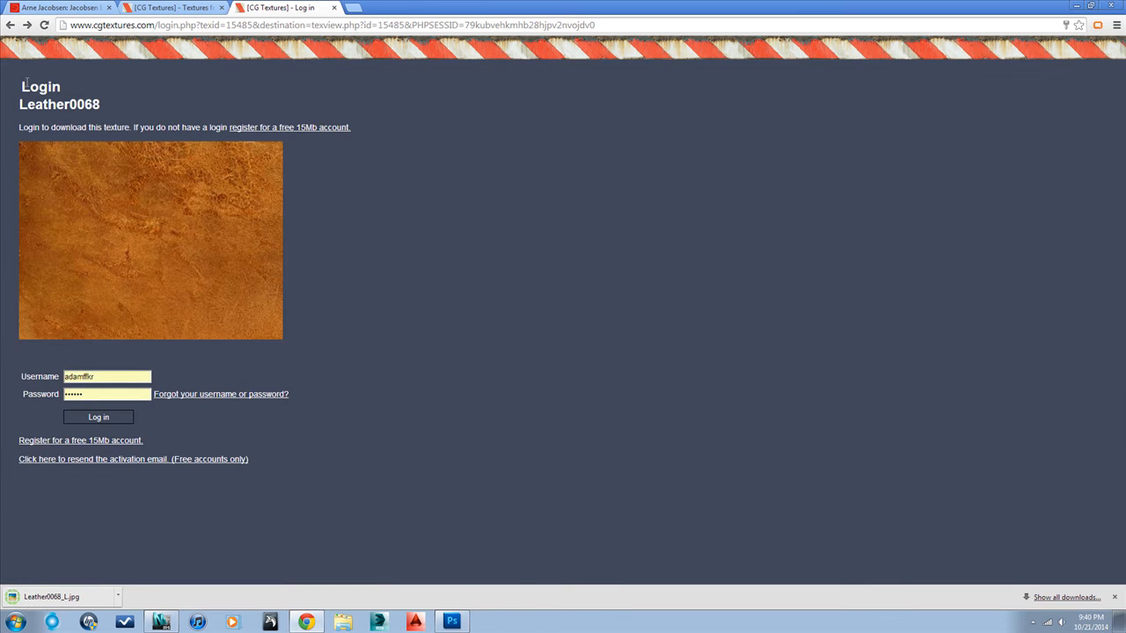
pyautogui.click(98, 417)
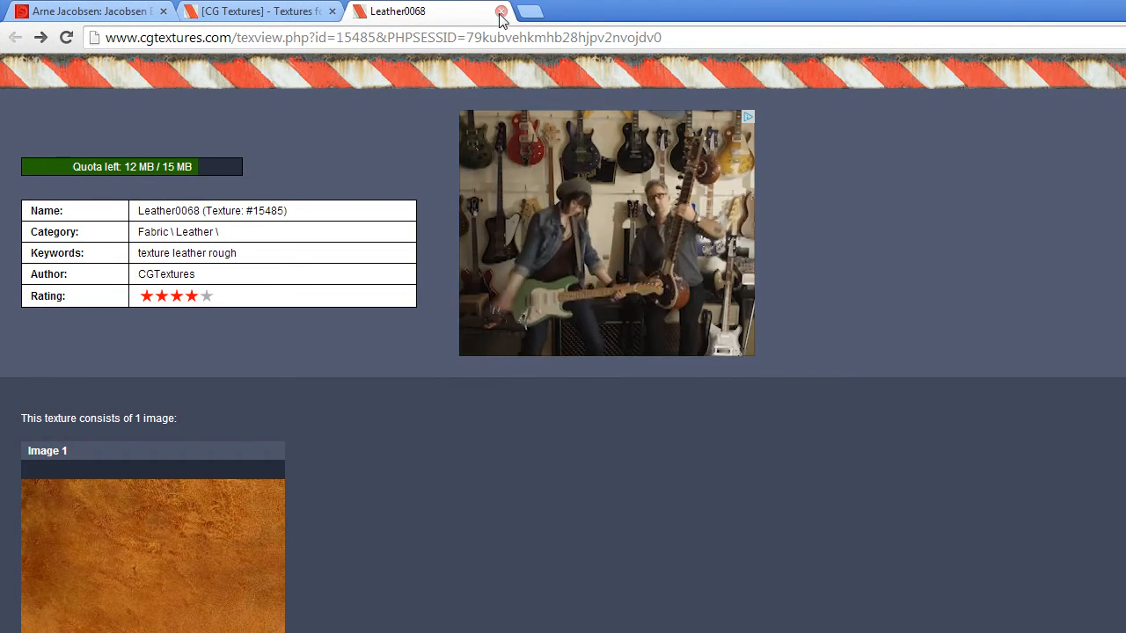
# Step: Close the Leather0068 page and browse down the leather texture listings
pyautogui.click(501, 10)
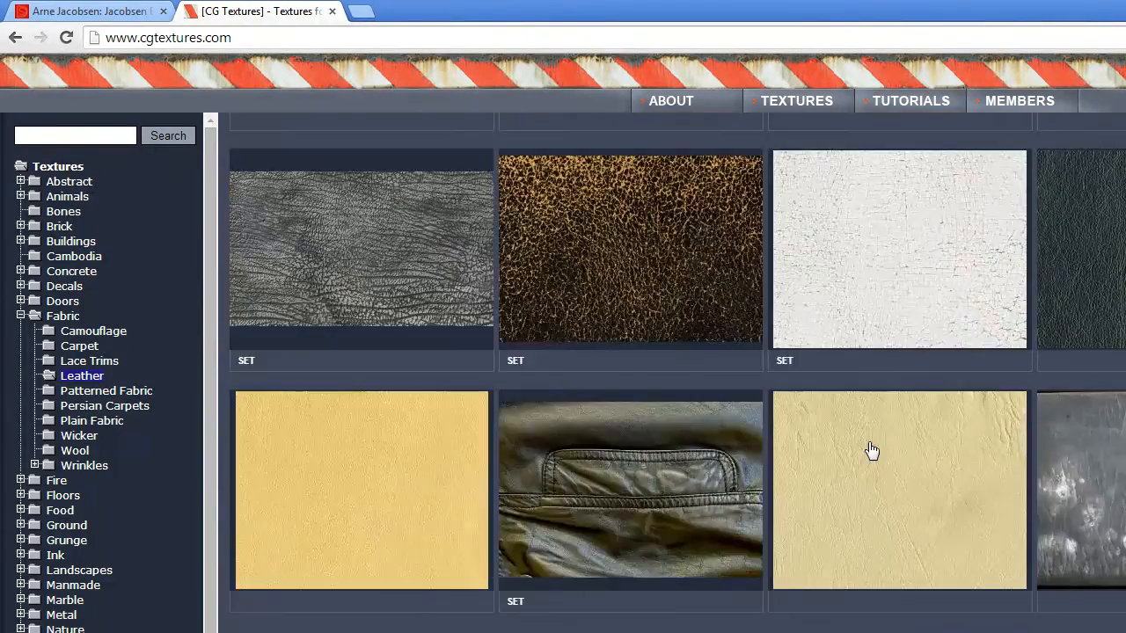
pyautogui.scroll(-3)
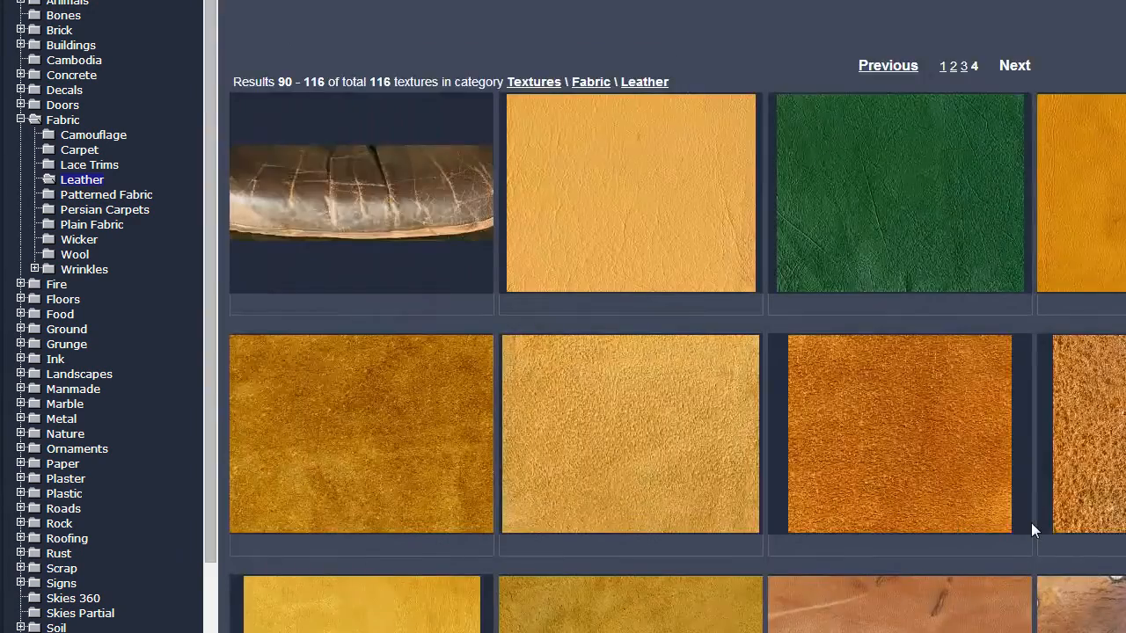
pyautogui.scroll(-3)
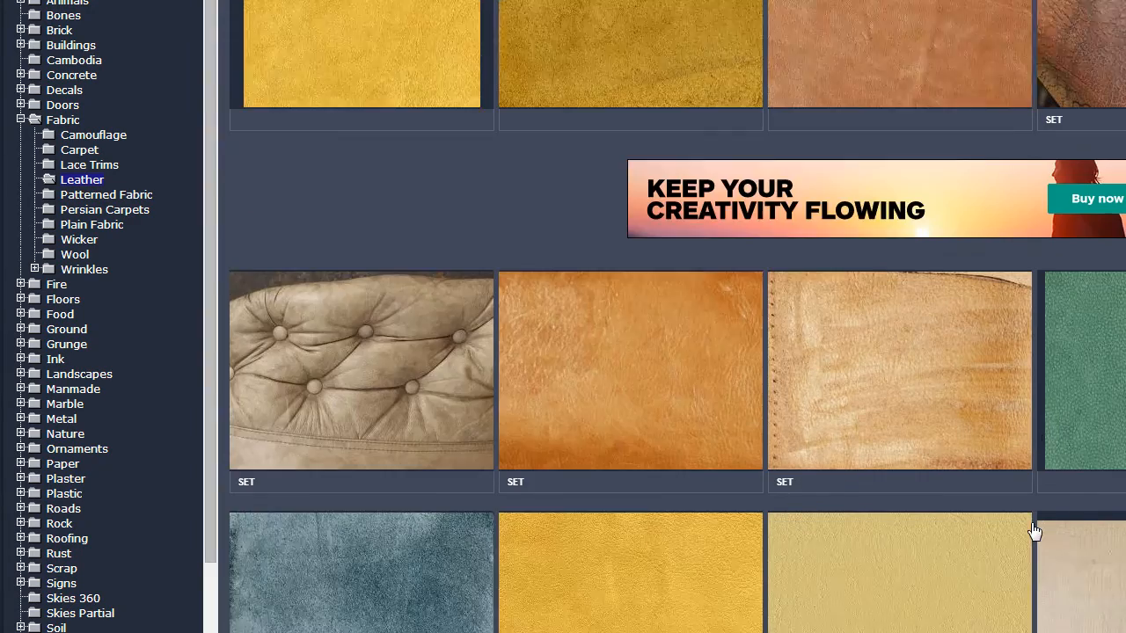
pyautogui.scroll(-3)
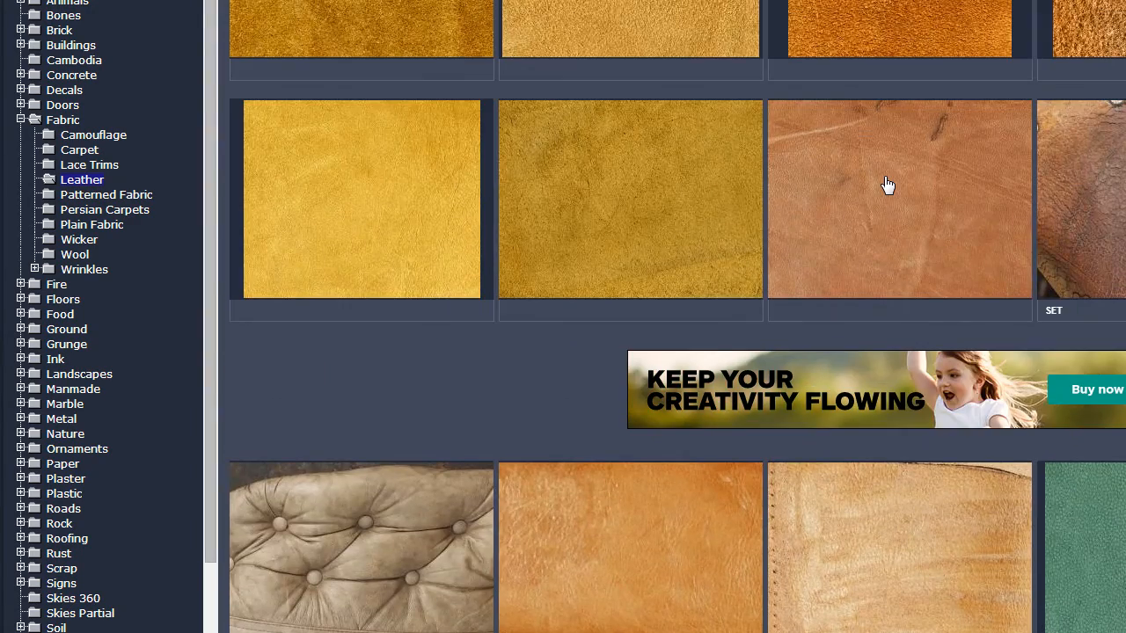
pyautogui.scroll(-3)
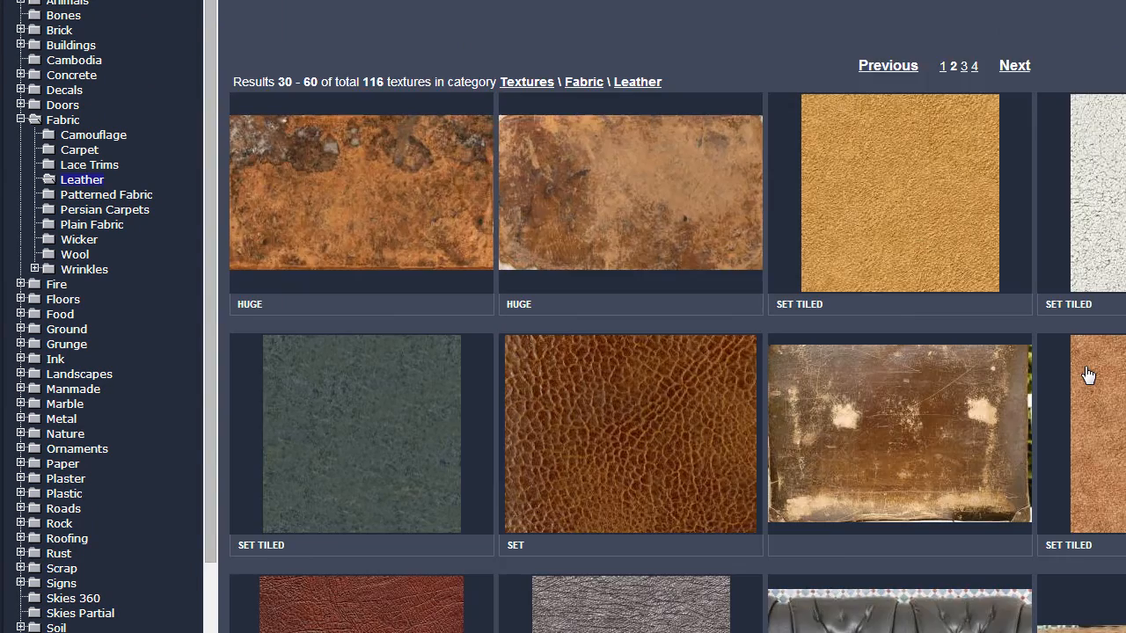
pyautogui.scroll(-3)
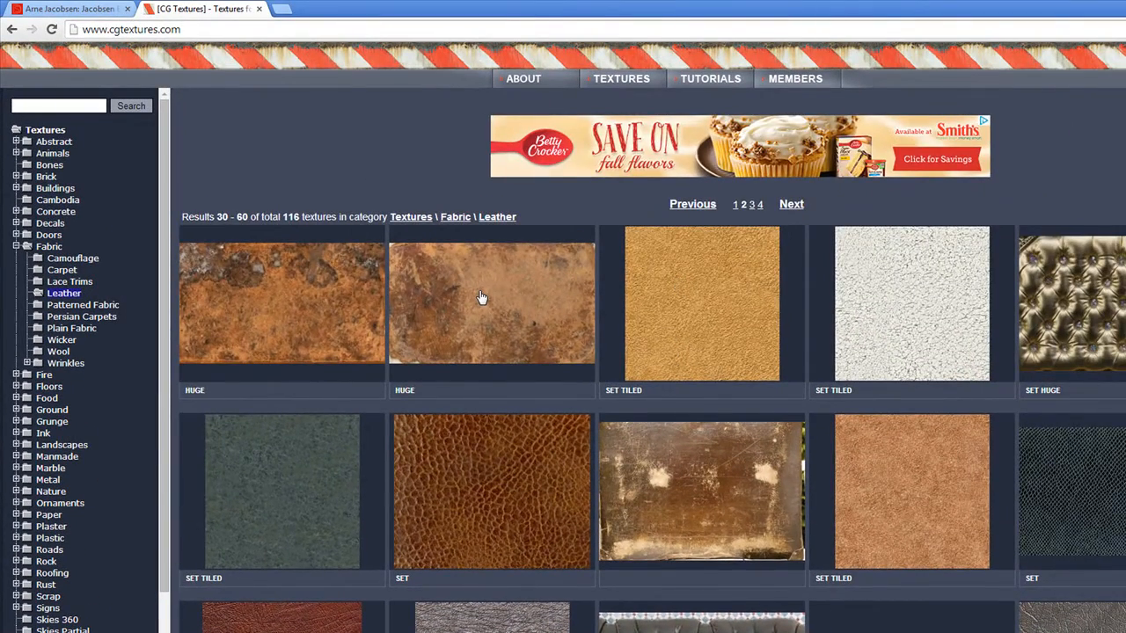
pyautogui.scroll(-3)
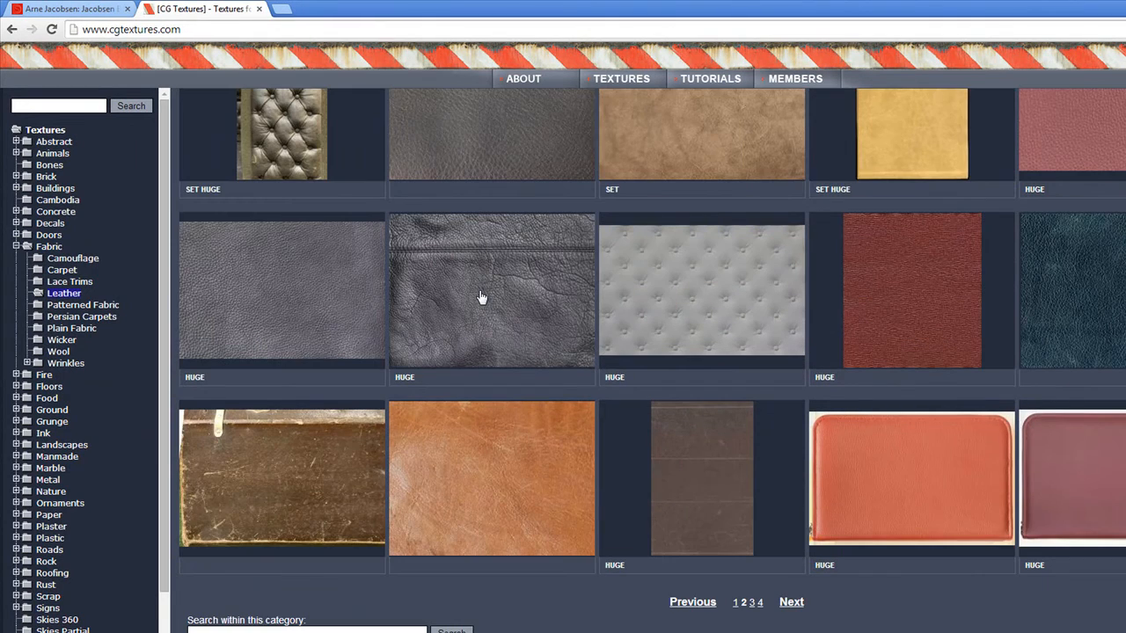
pyautogui.moveTo(392, 479)
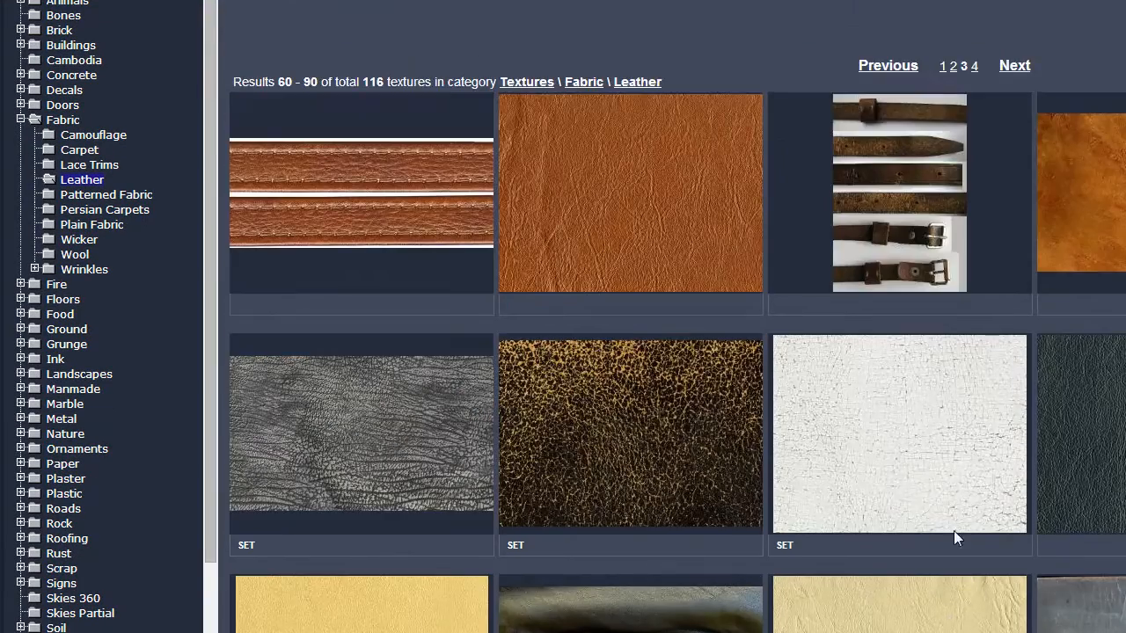
# Step: Reach the brown glossy leather texture and save its Large version via Save link as
pyautogui.scroll(-3)
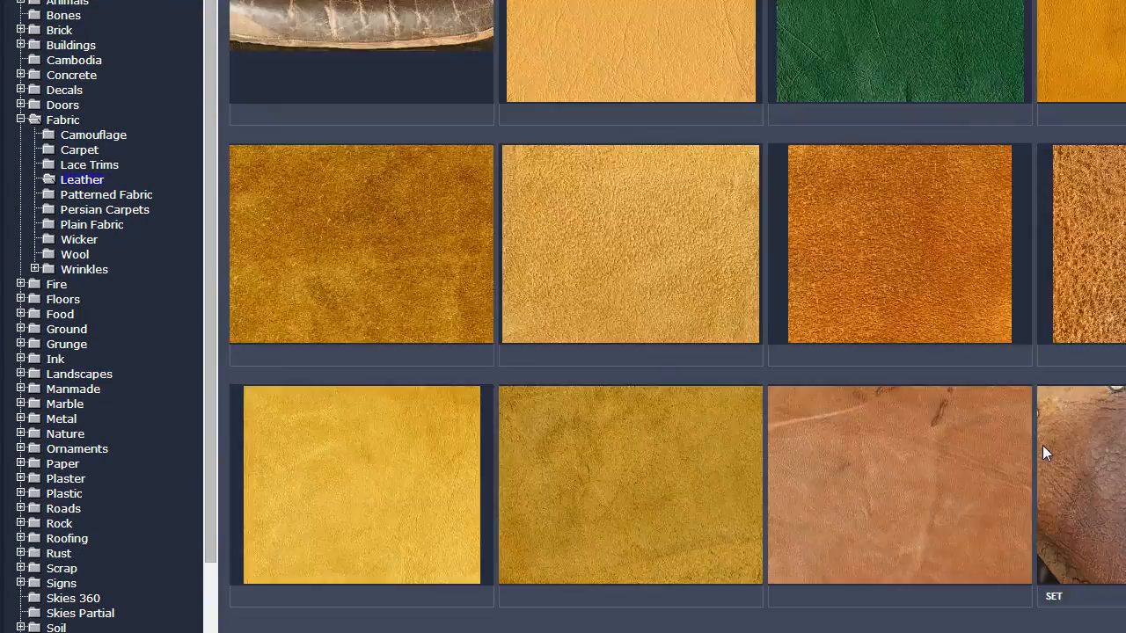
pyautogui.scroll(-3)
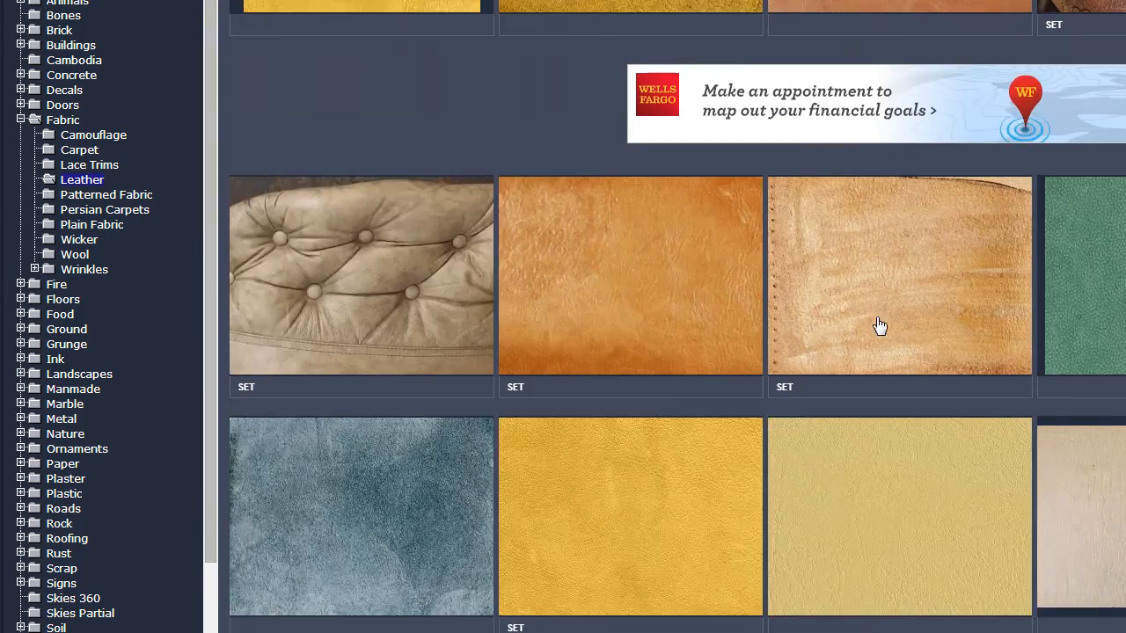
pyautogui.scroll(-3)
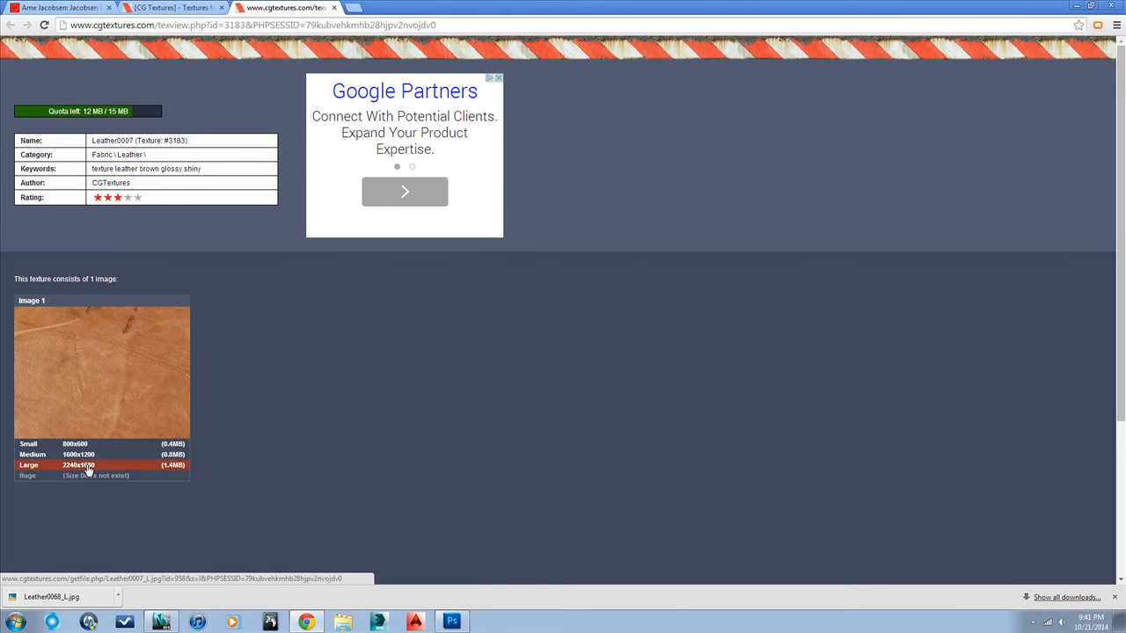
pyautogui.rightClick(77, 464)
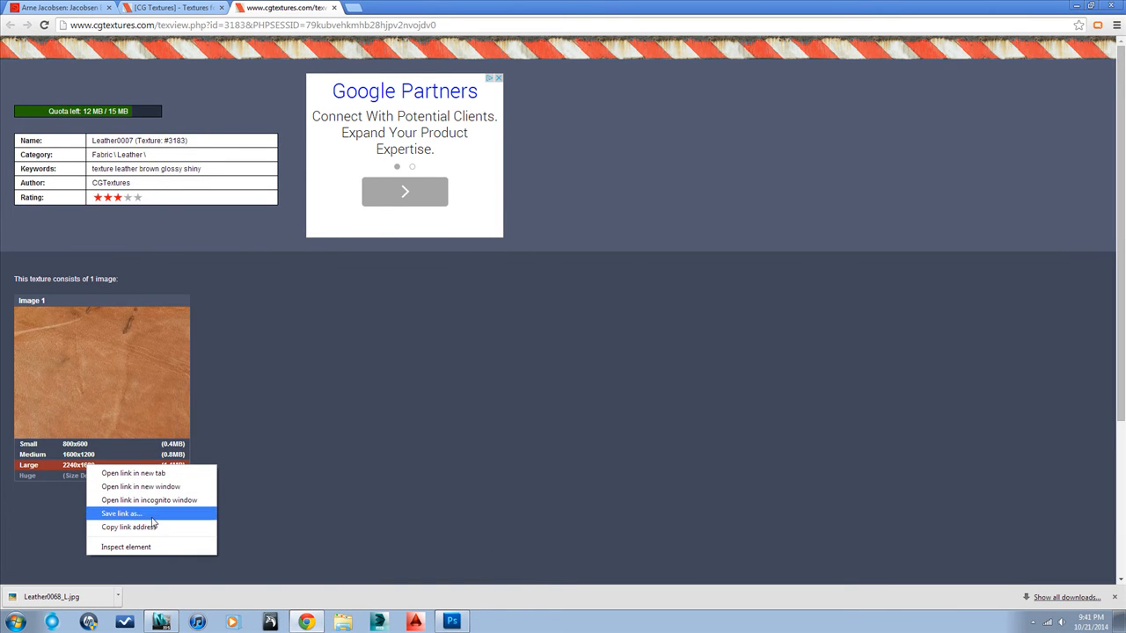
pyautogui.click(122, 514)
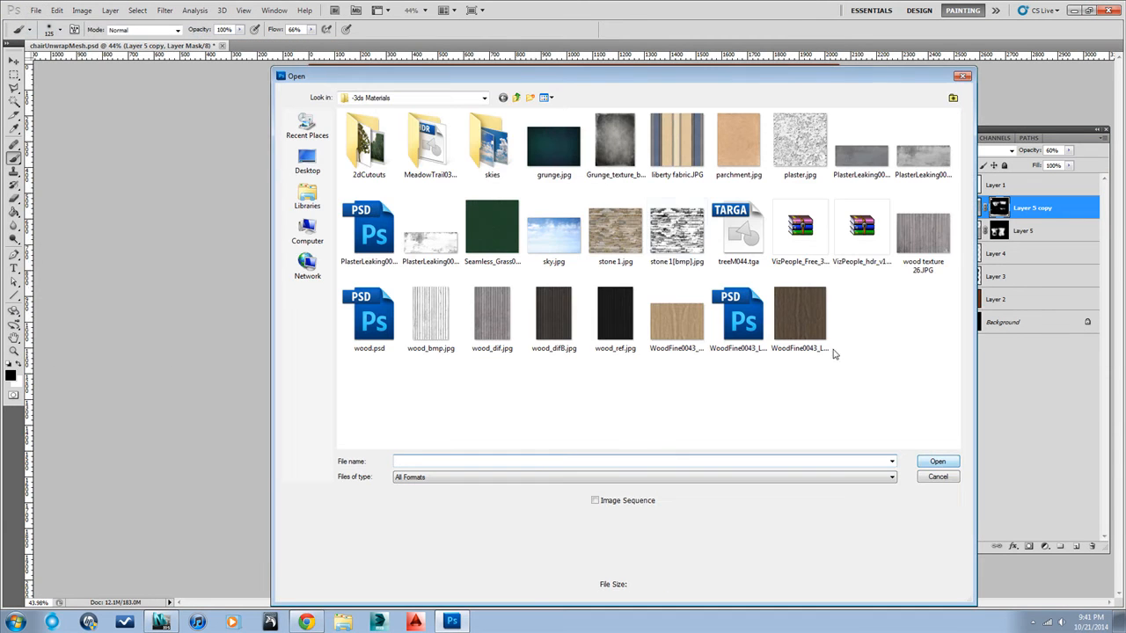
# Step: Navigate up to the chairTutorial folder and open the downloaded rough leather JPG
pyautogui.click(483, 97)
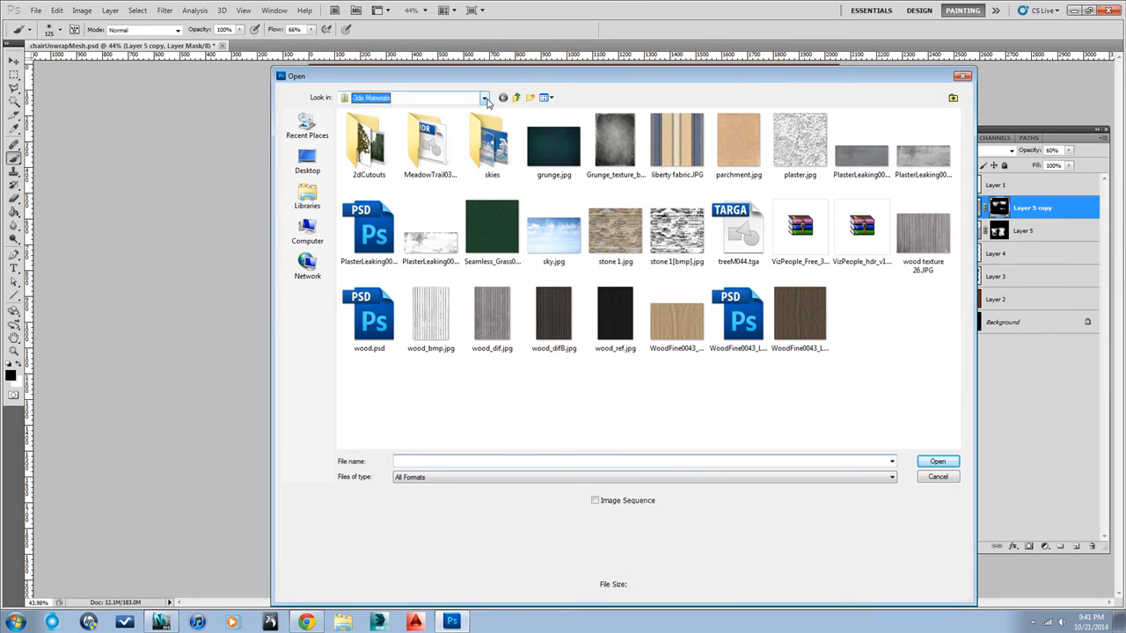
pyautogui.click(517, 98)
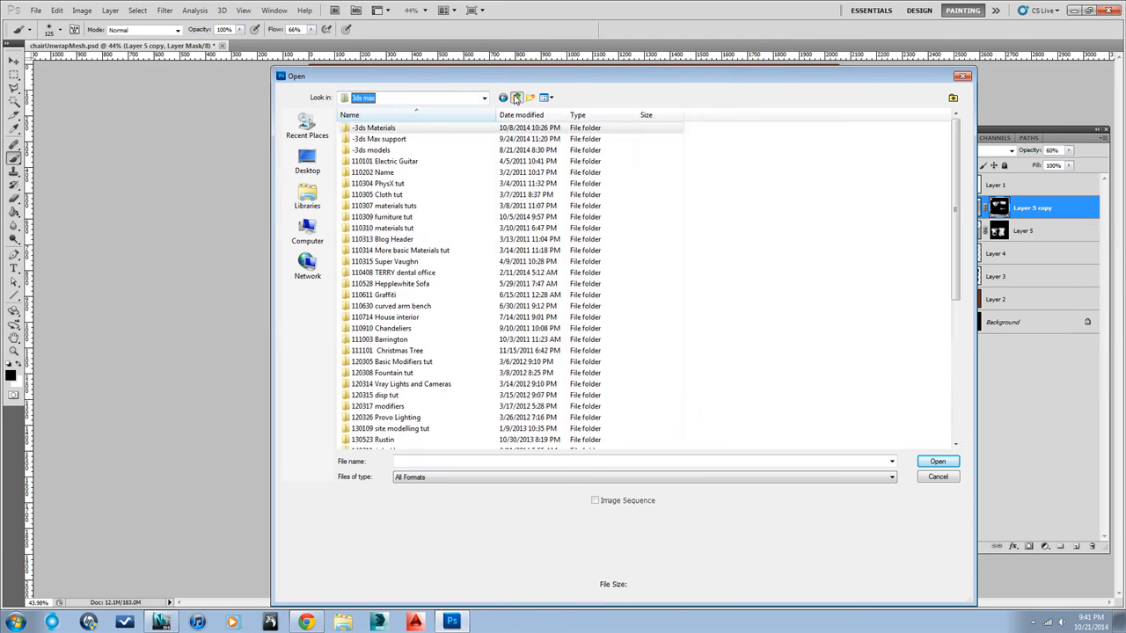
pyautogui.moveTo(395, 161)
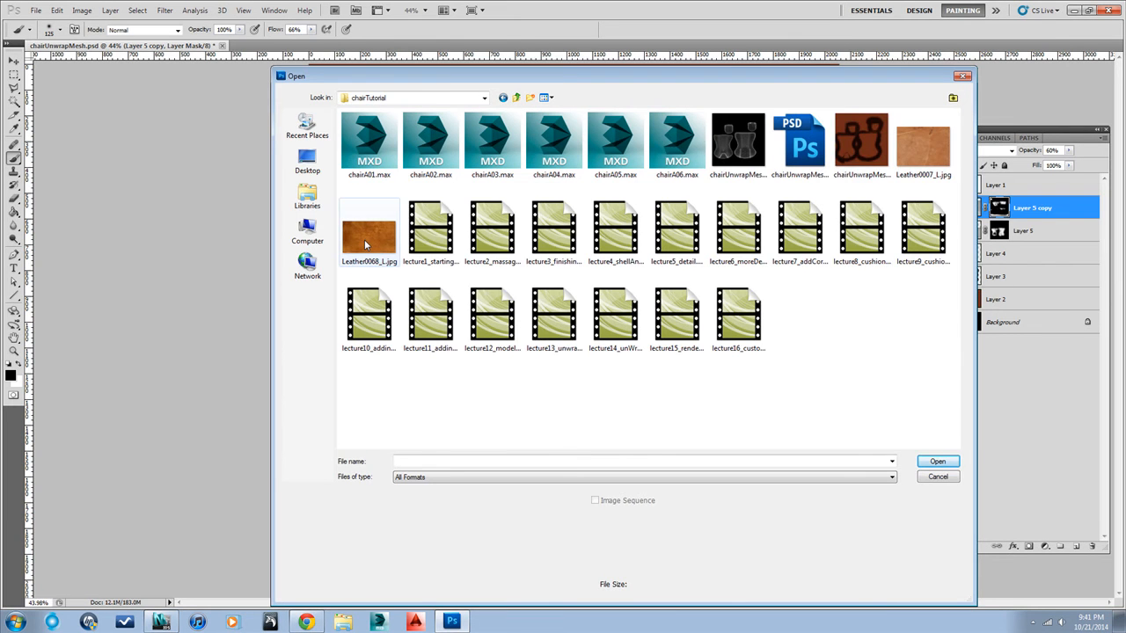
pyautogui.doubleClick(370, 230)
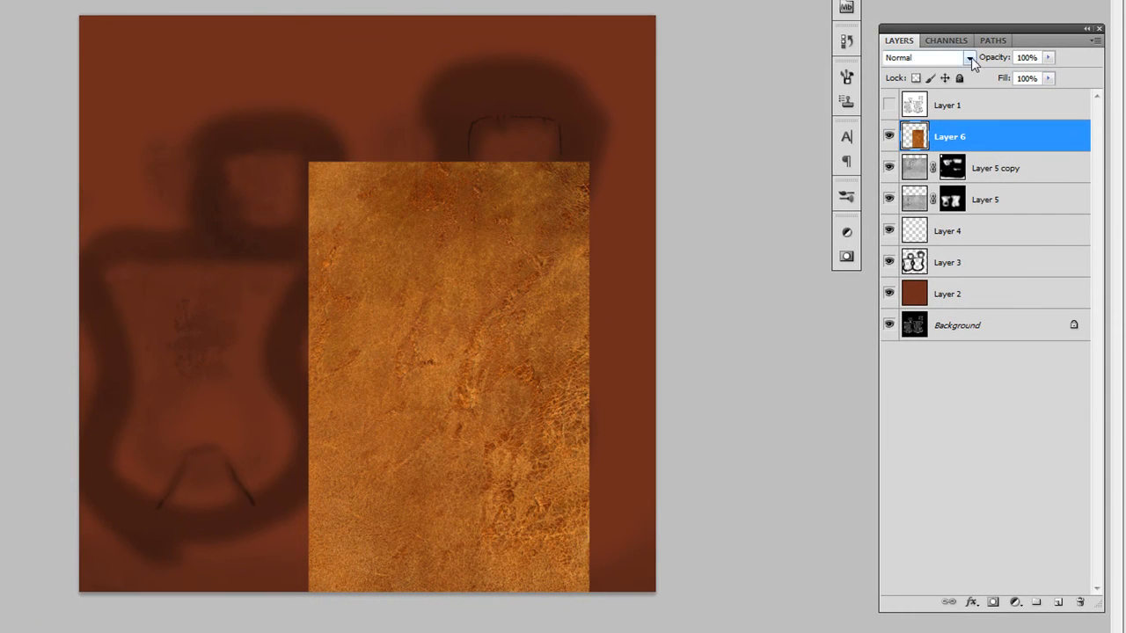
# Step: Blend leather Layer 6 in Overlay and bring up its Hue/Saturation adjustment
pyautogui.click(968, 56)
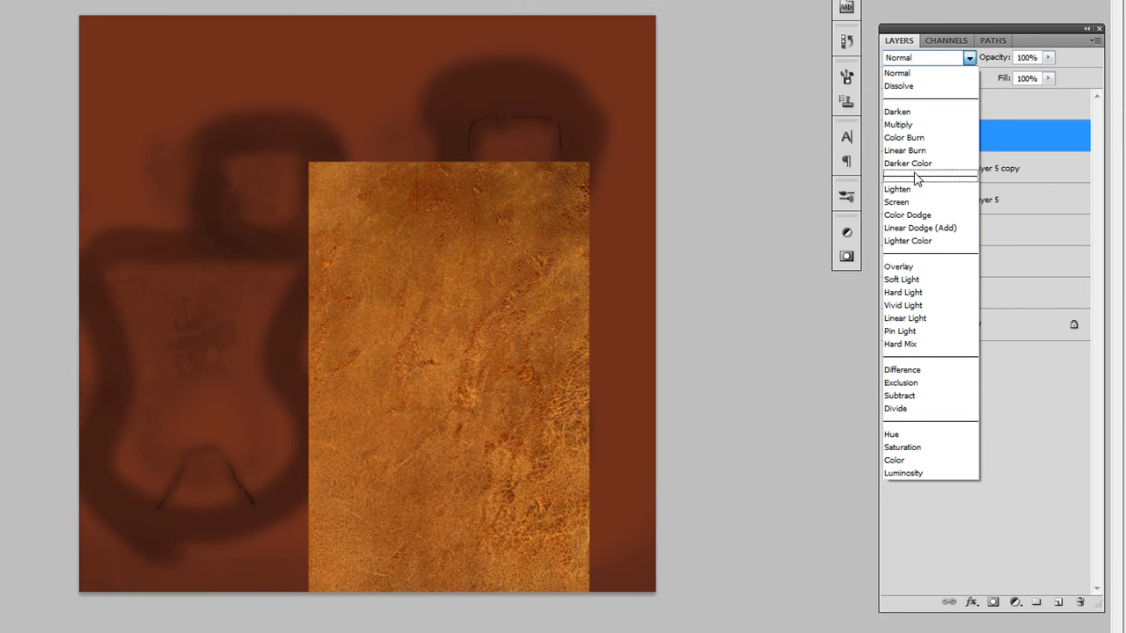
pyautogui.click(899, 267)
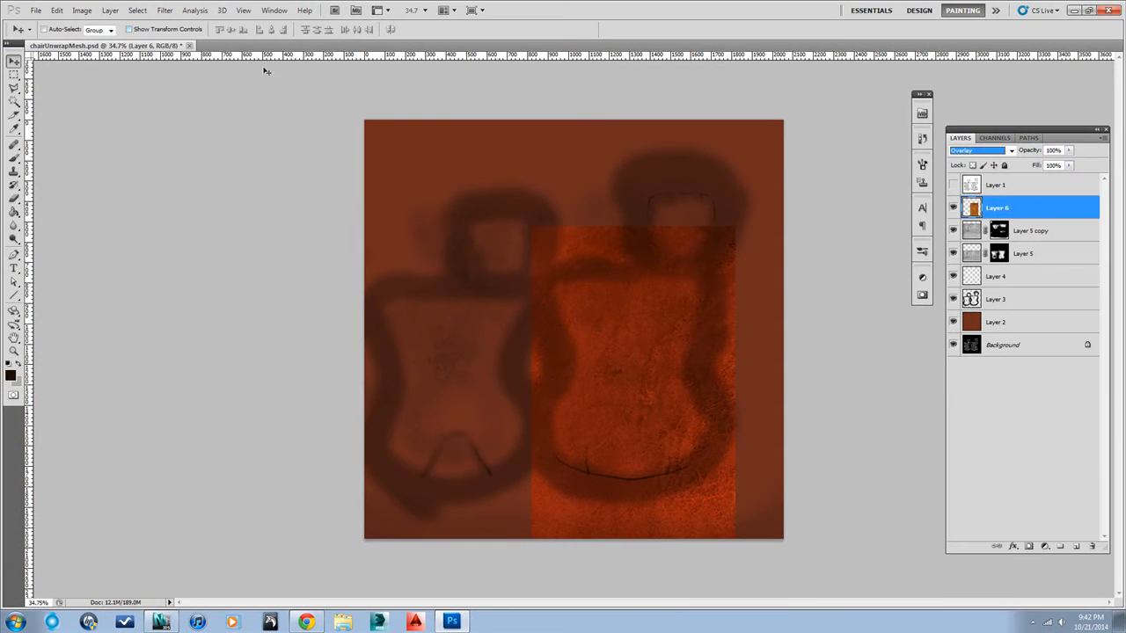
pyautogui.click(81, 11)
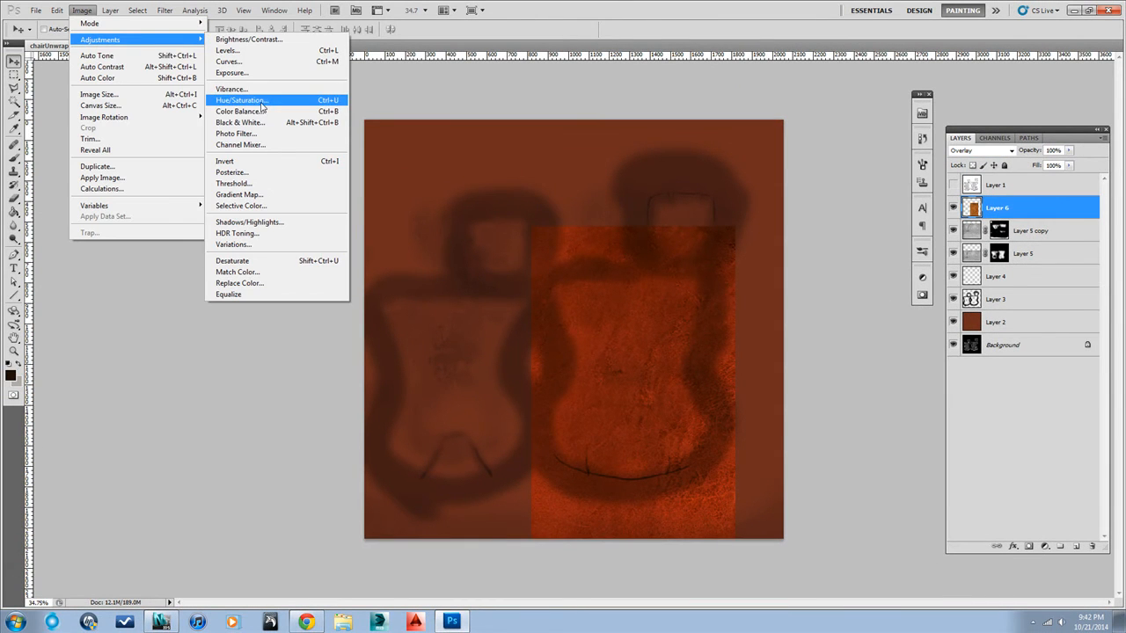
pyautogui.click(239, 98)
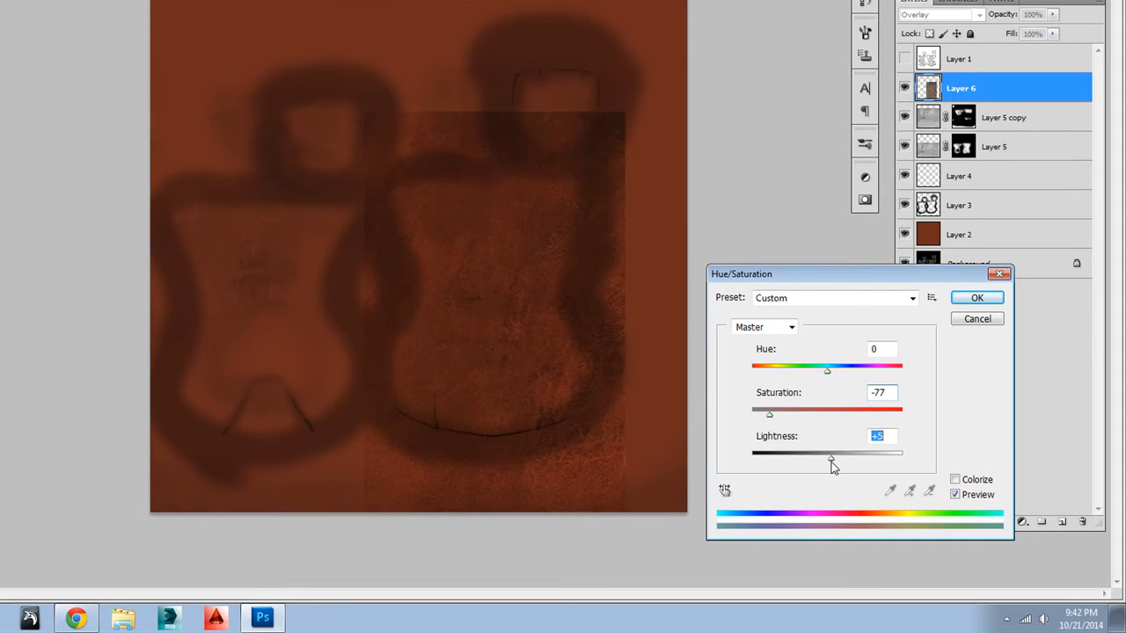
# Step: Set the leather layer to hue +15, saturation -77, lightness -22 and apply
pyautogui.moveTo(827, 452); pyautogui.dragTo(811, 452)
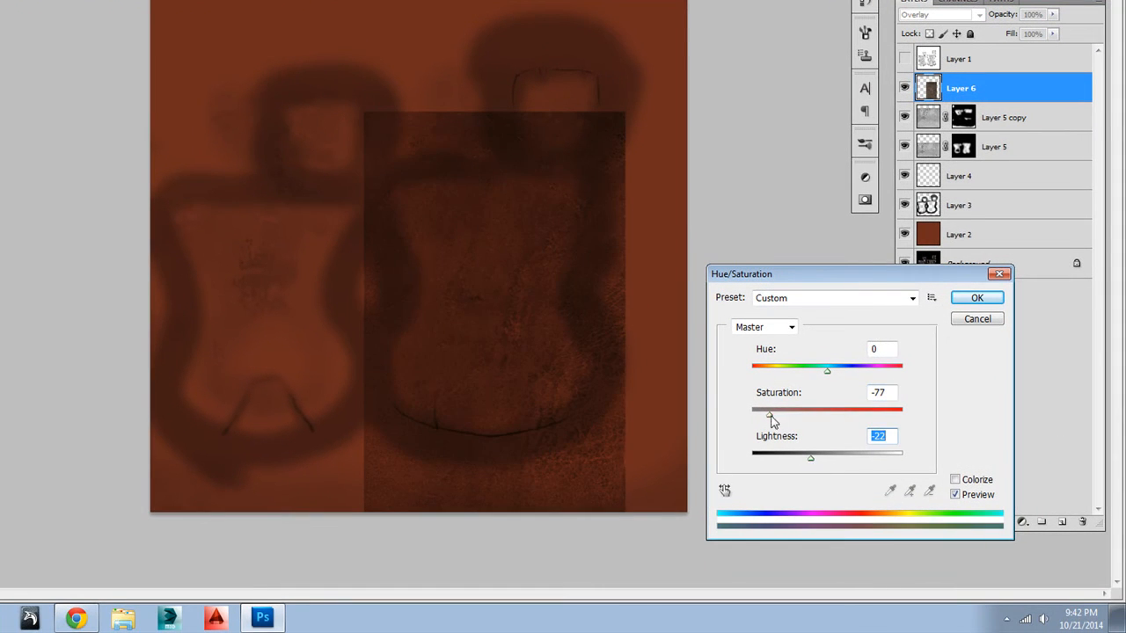
pyautogui.moveTo(774, 408); pyautogui.dragTo(765, 408)
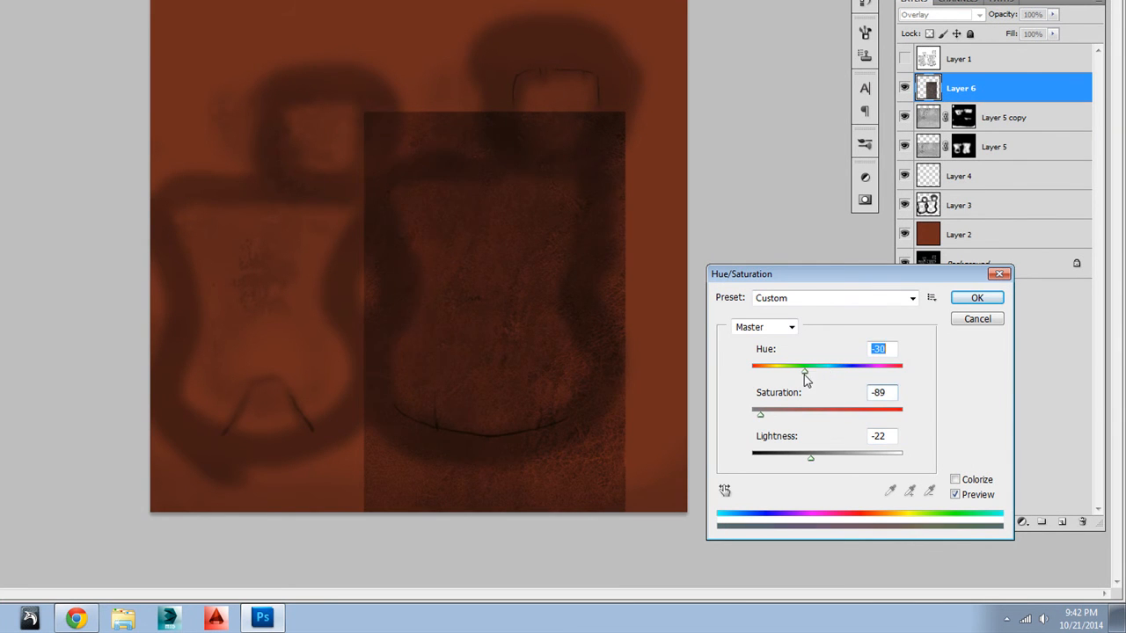
pyautogui.moveTo(806, 368); pyautogui.dragTo(837, 368)
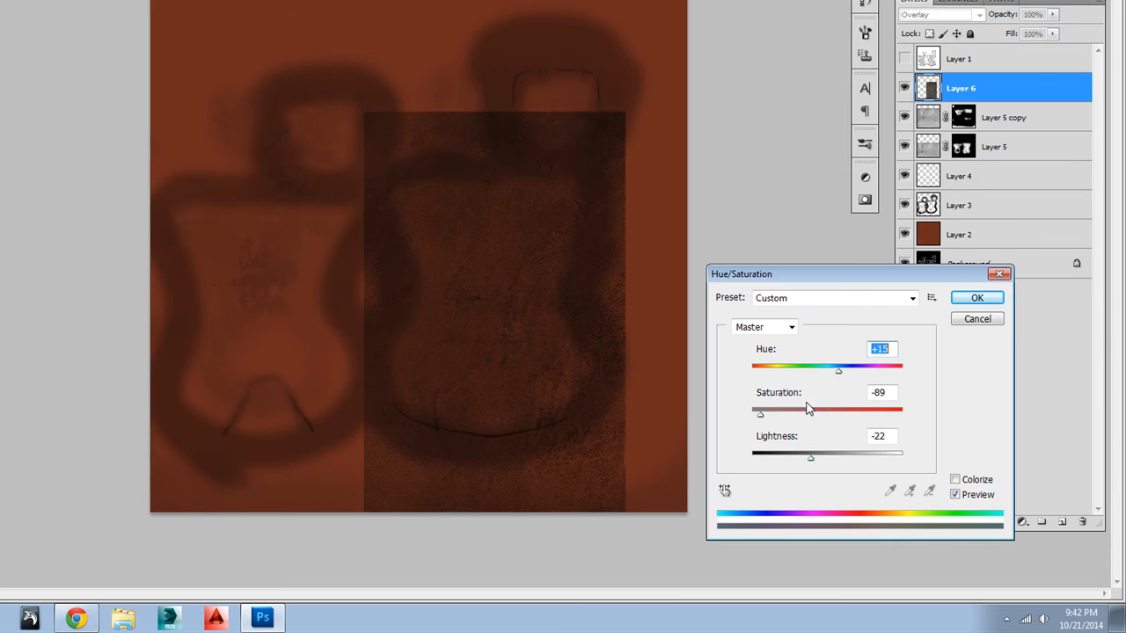
pyautogui.moveTo(760, 411); pyautogui.dragTo(781, 411)
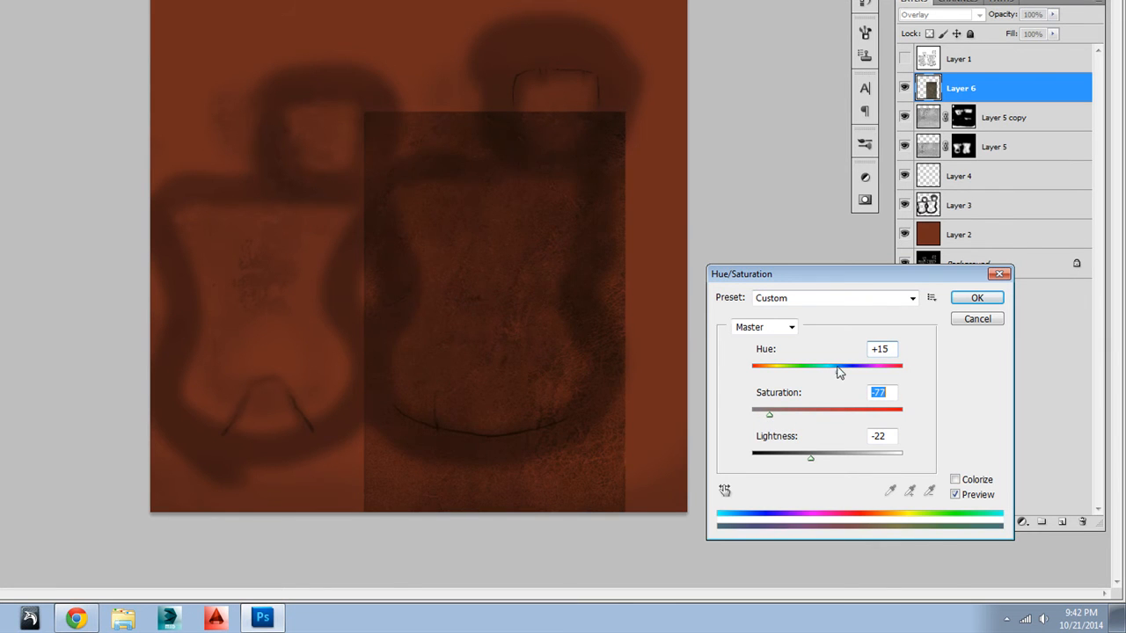
pyautogui.click(976, 297)
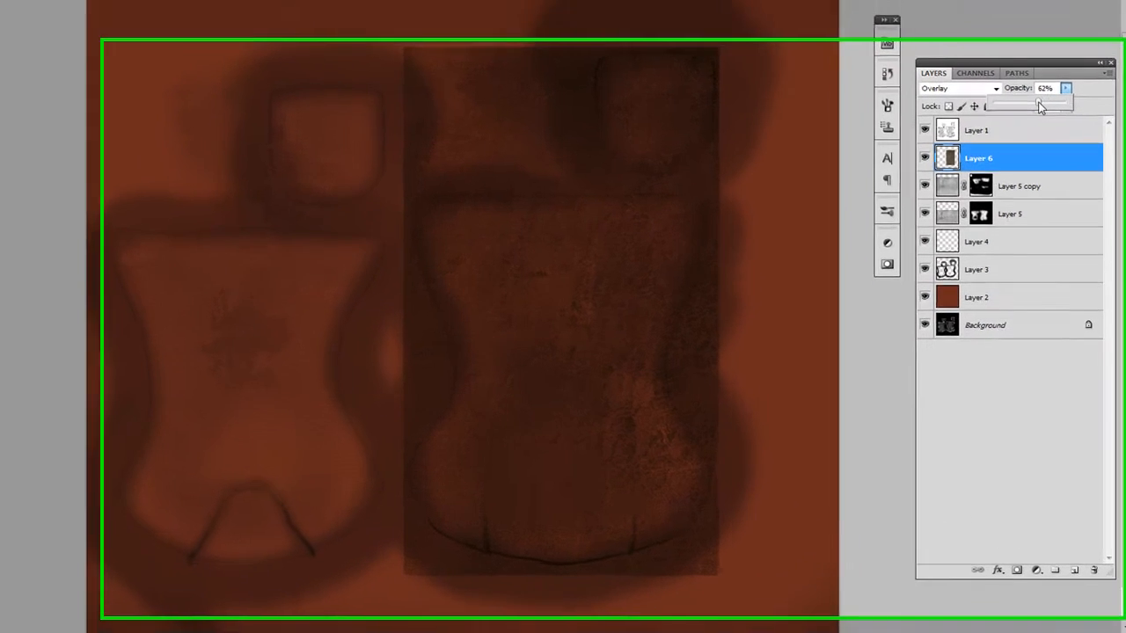
# Step: Fade the Layer 6 leather overlay to 62% opacity
pyautogui.moveTo(1037, 105); pyautogui.dragTo(1046, 68)
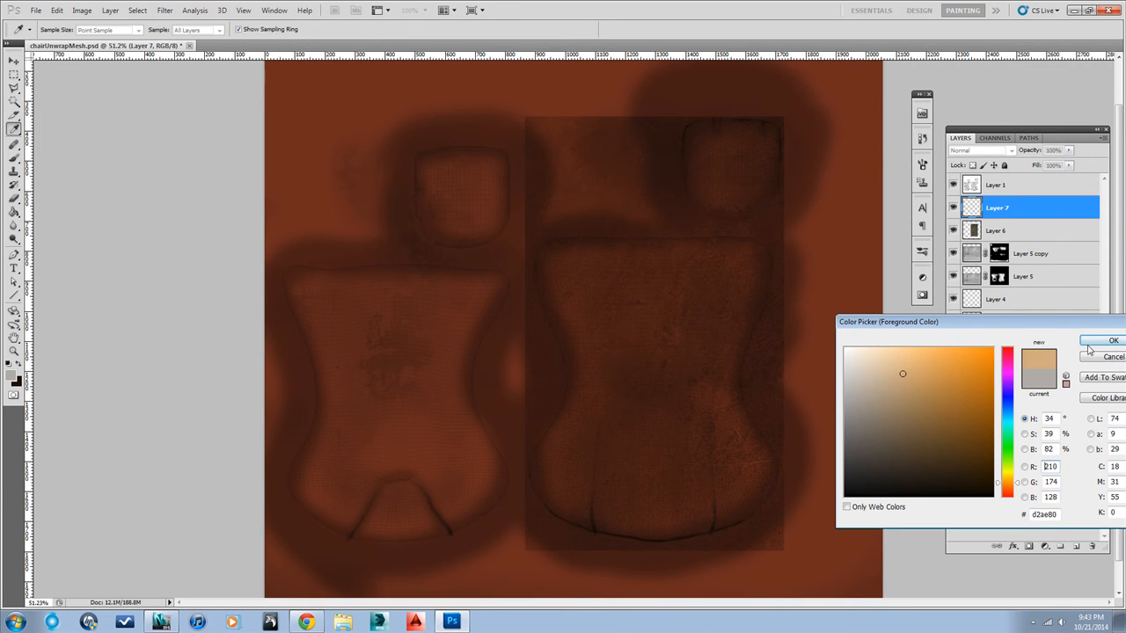
# Step: Paint soft tan blobs on Layer 7 and blend them in Linear Dodge (Add) at 17% opacity
pyautogui.click(1113, 342)
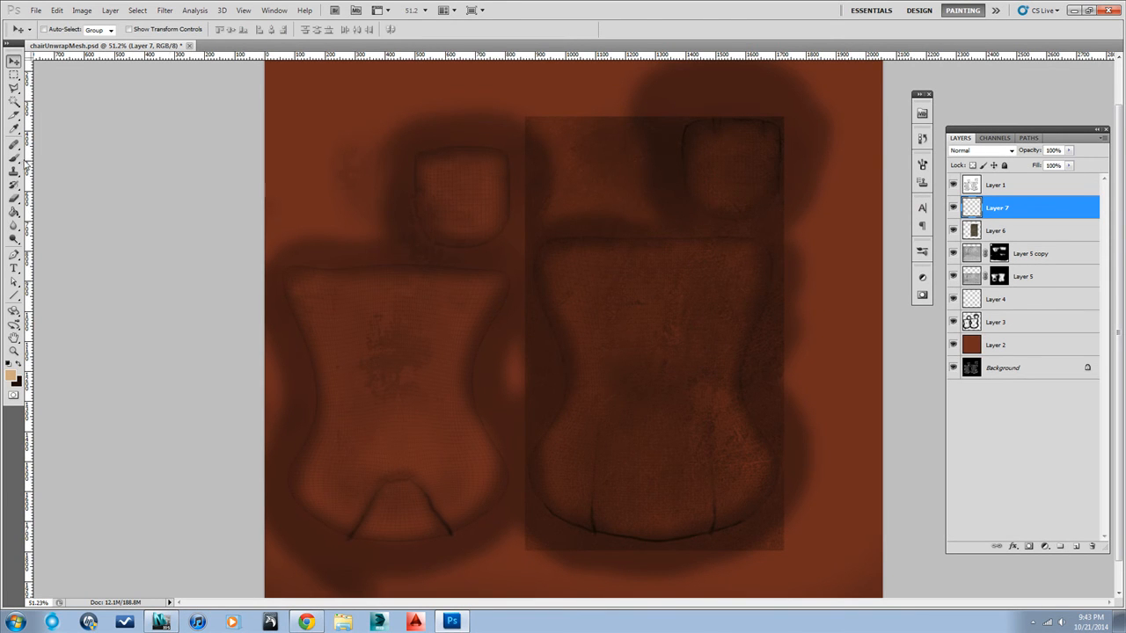
pyautogui.click(735, 167)
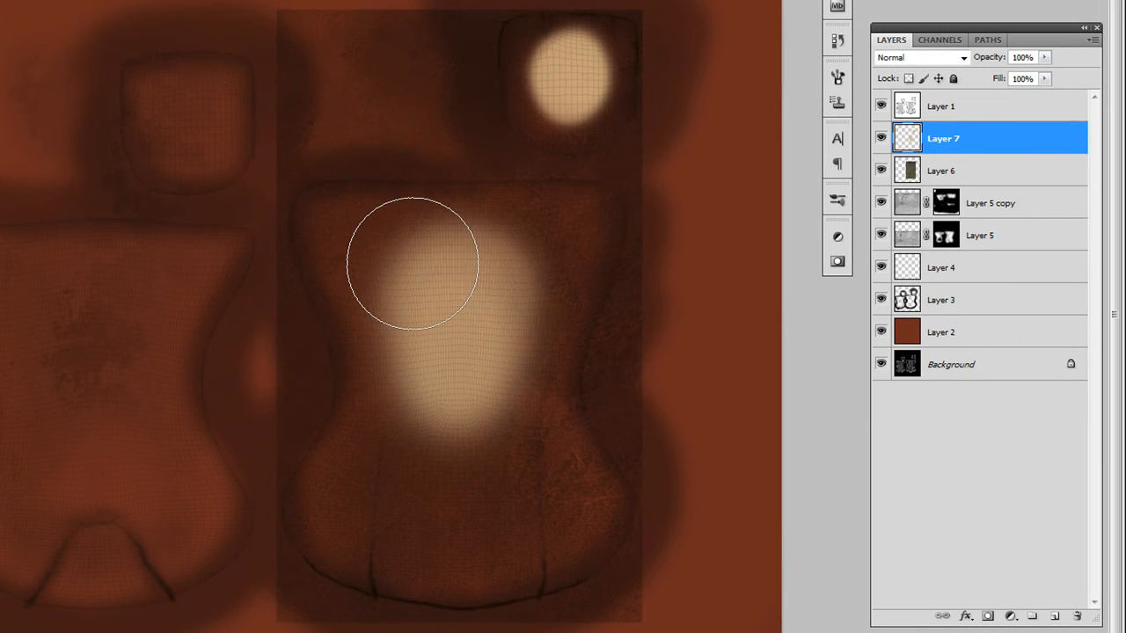
pyautogui.click(920, 56)
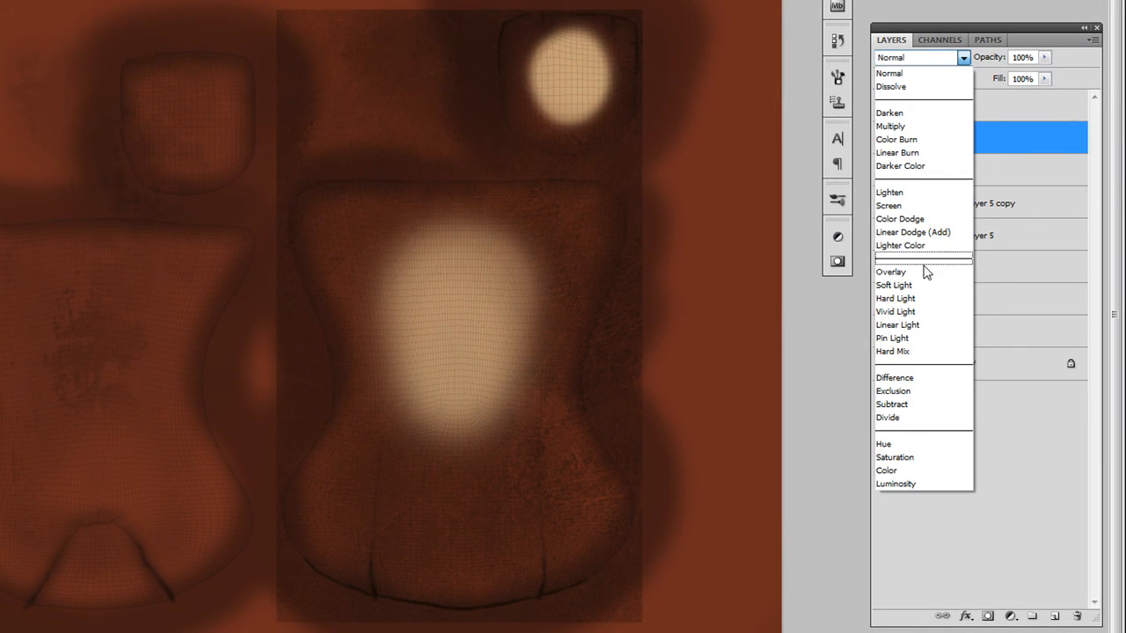
pyautogui.click(911, 232)
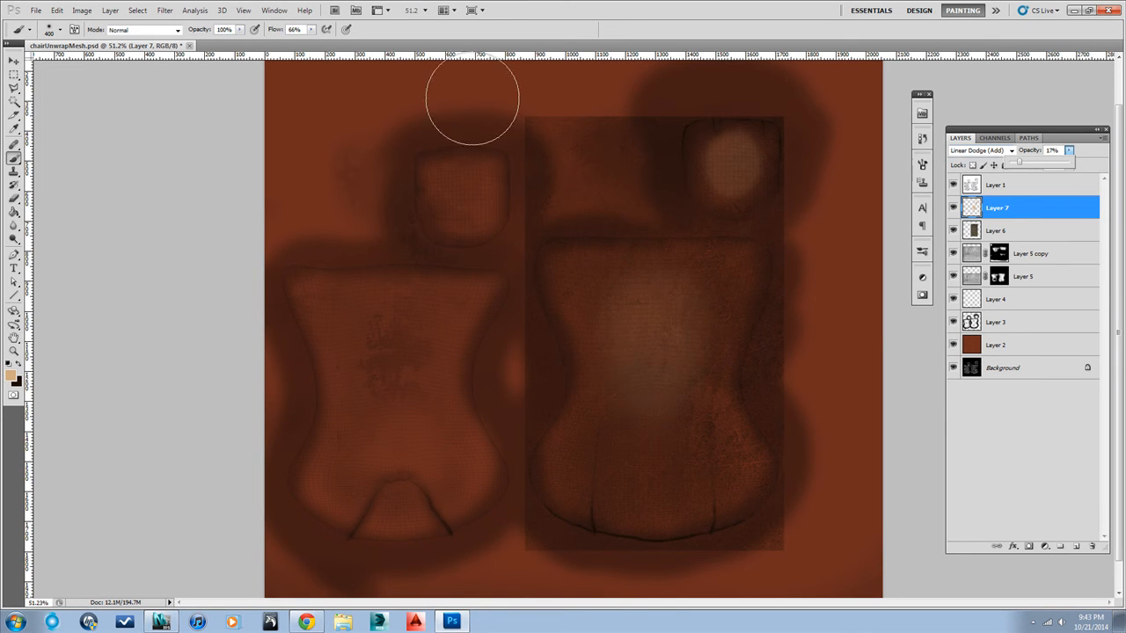
pyautogui.click(165, 10)
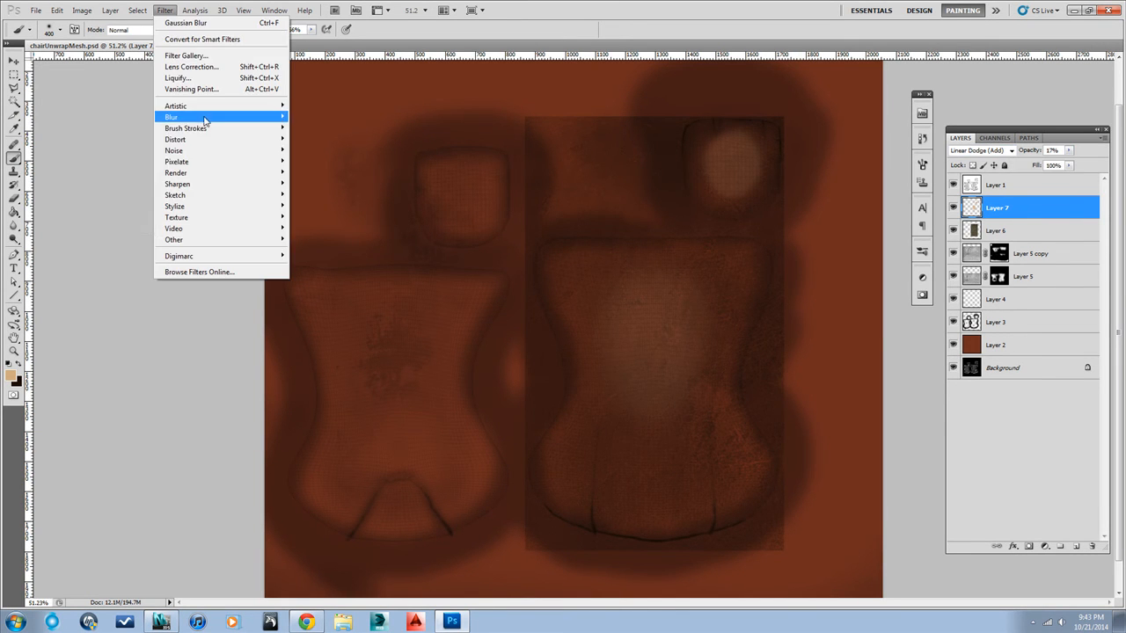
# Step: Apply a Gaussian Blur with a raised radius so Layer 7's highlights fade into the leather
pyautogui.click(185, 21)
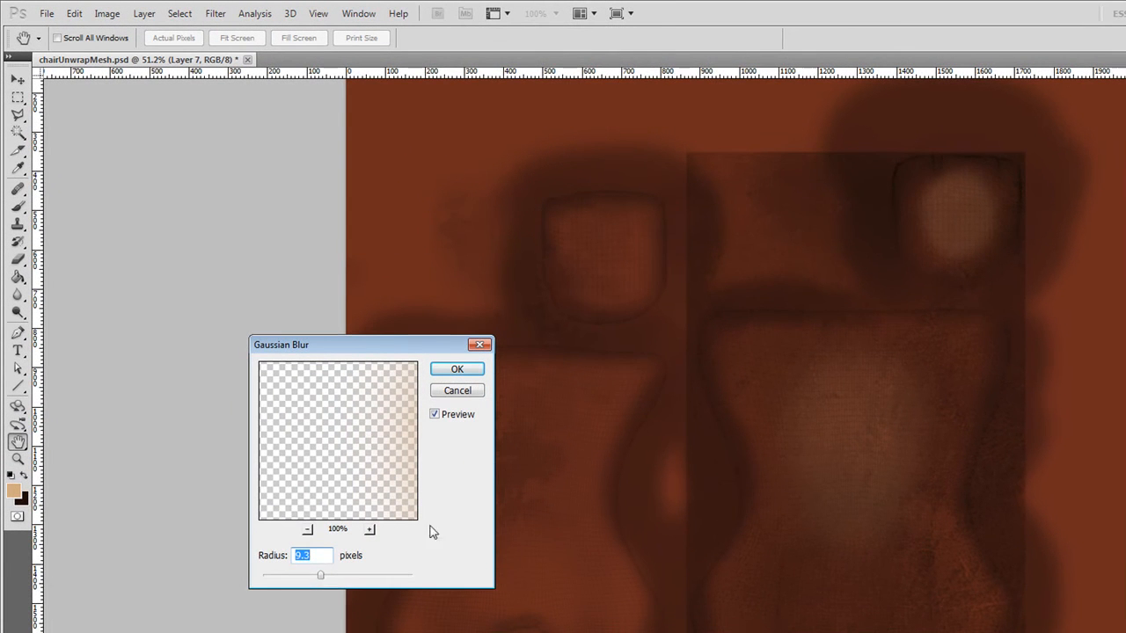
pyautogui.moveTo(320, 573); pyautogui.dragTo(341, 574)
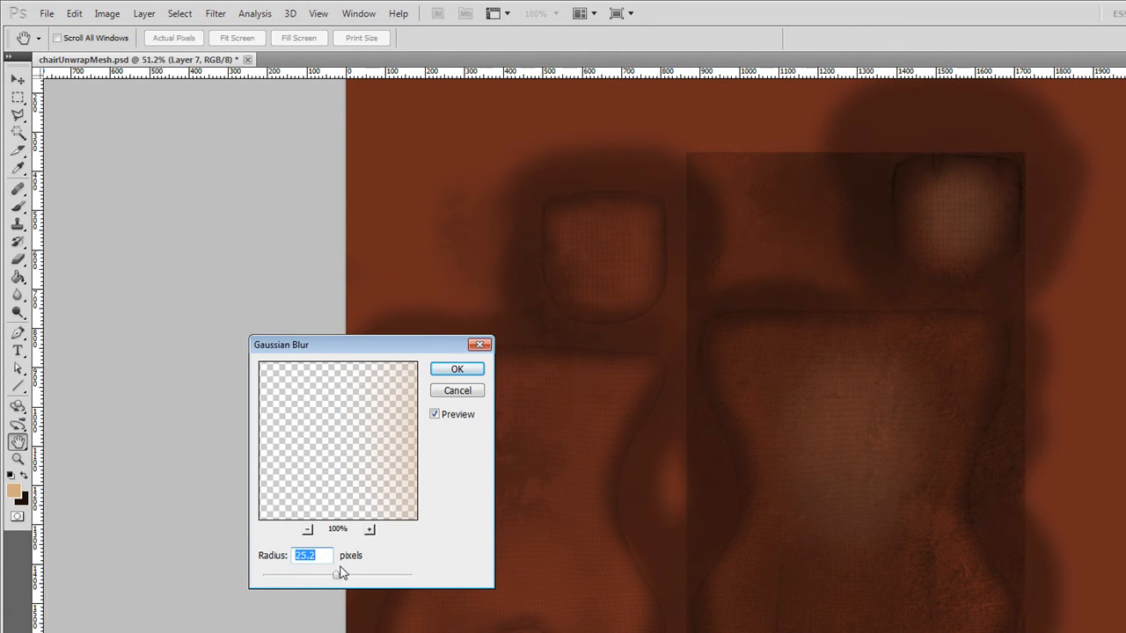
pyautogui.click(458, 369)
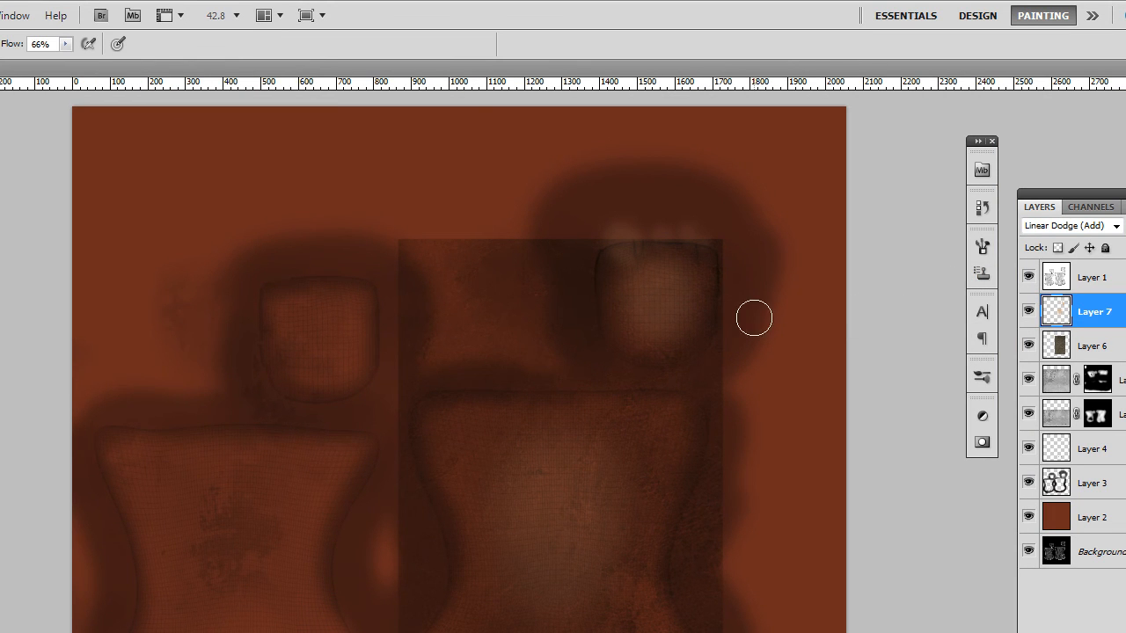
pyautogui.moveTo(1013, 349)
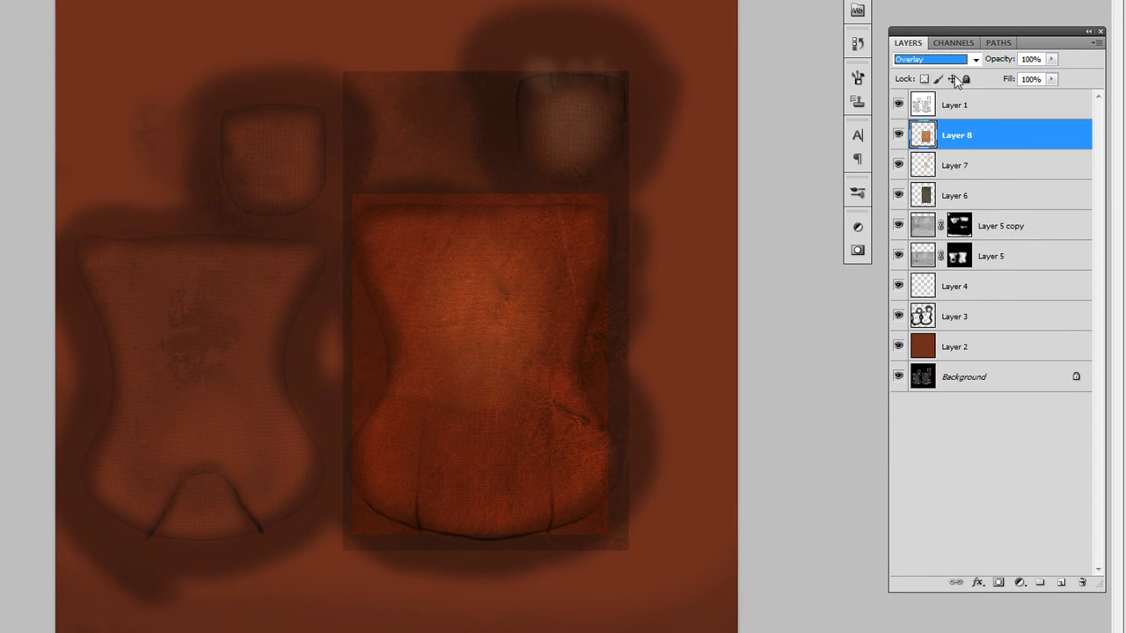
# Step: Blend the new Layer 8 leather photo in Soft Light and lower its opacity to 40%
pyautogui.click(936, 60)
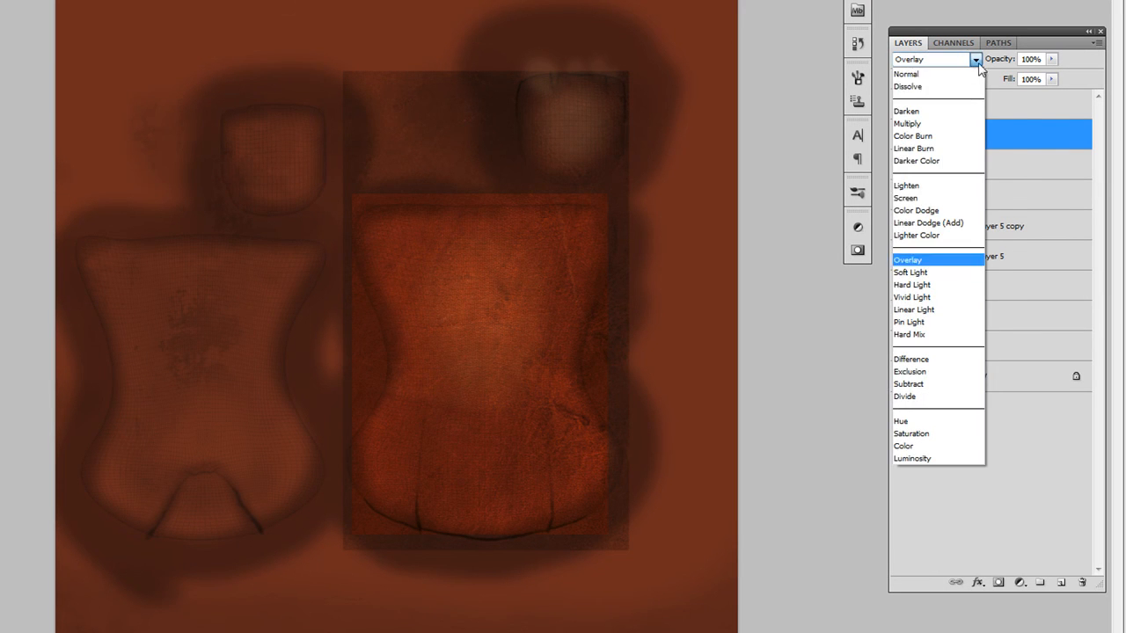
pyautogui.click(911, 271)
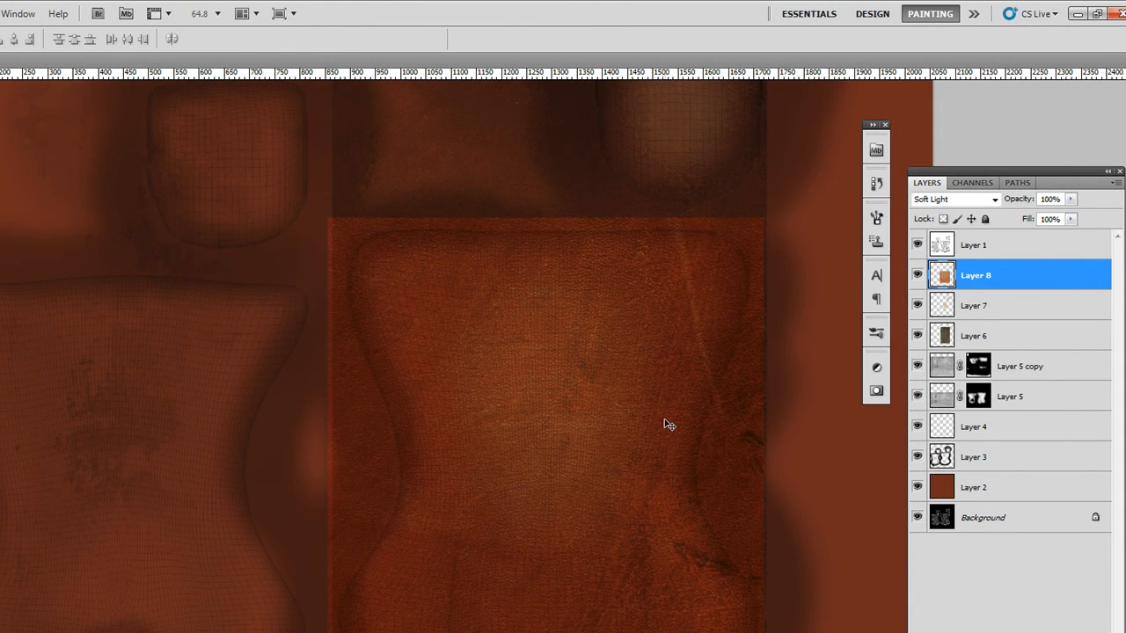
pyautogui.moveTo(798, 309)
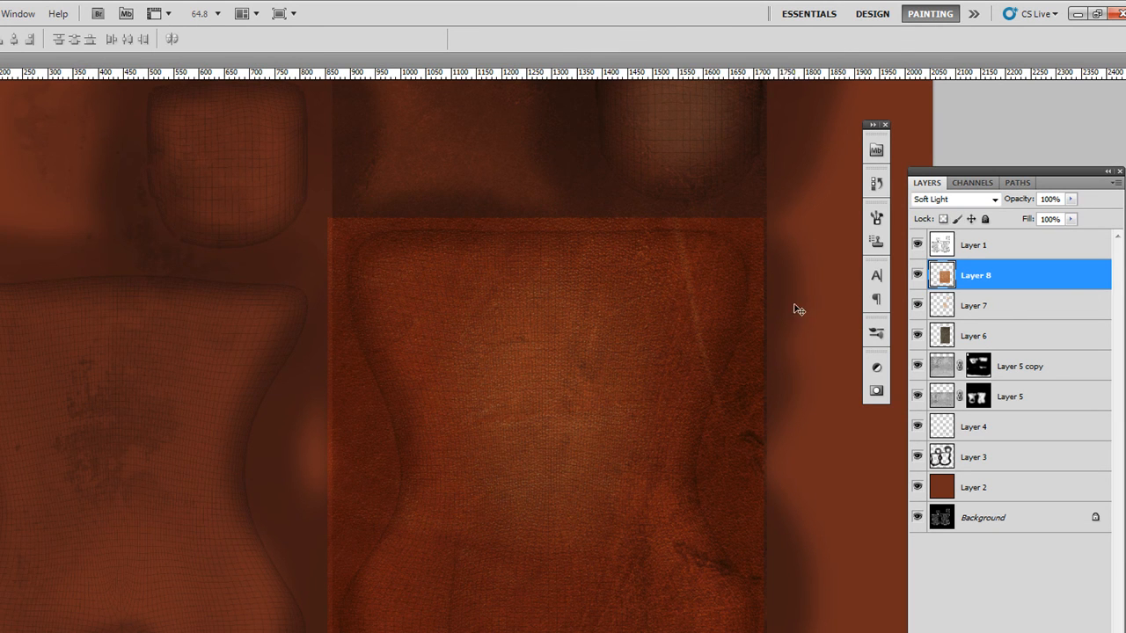
pyautogui.click(1071, 201)
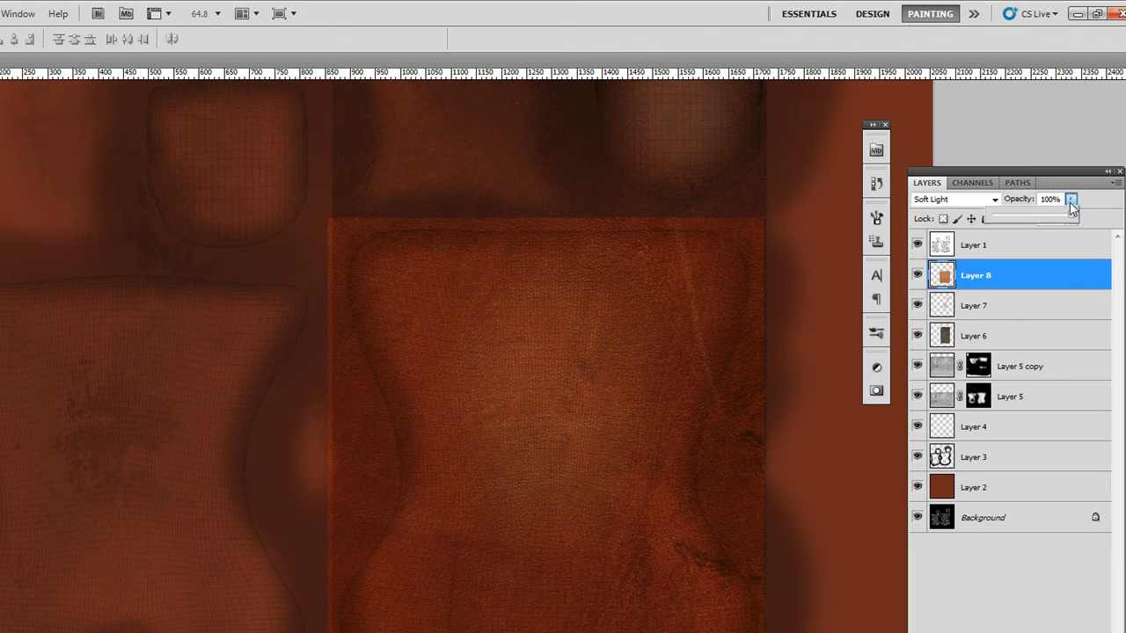
pyautogui.moveTo(1069, 218); pyautogui.dragTo(1030, 218)
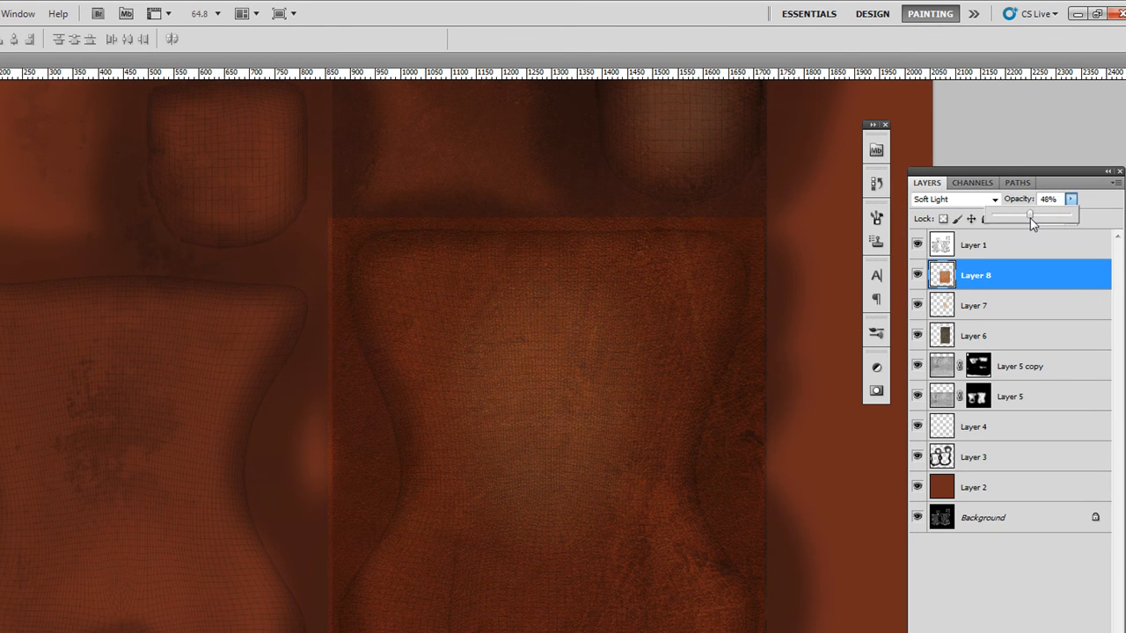
pyautogui.moveTo(1031, 218); pyautogui.dragTo(1027, 218)
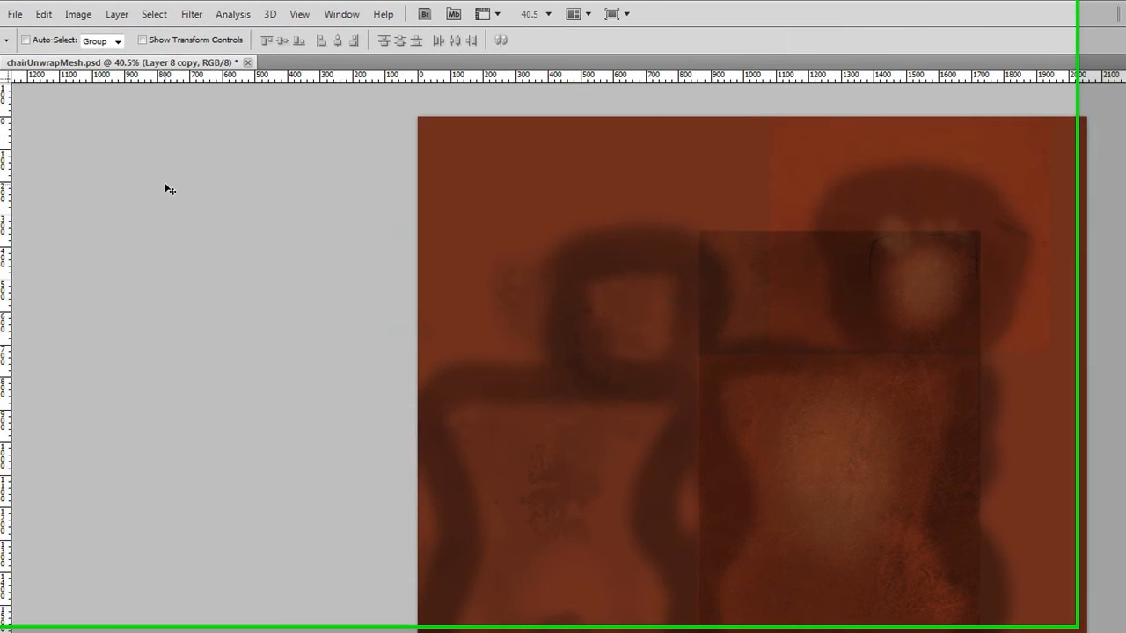
# Step: Save the texture as maximum-quality JPEG chairUnwrapMesh_dif.jpg, replacing the existing file
pyautogui.click(14, 14)
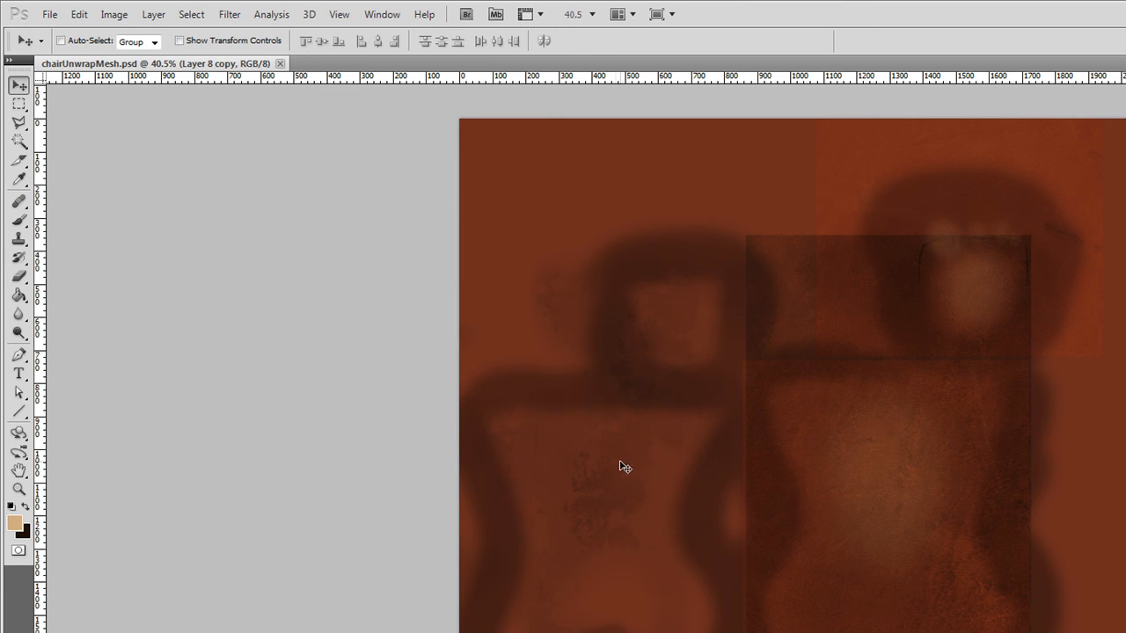
pyautogui.click(49, 14)
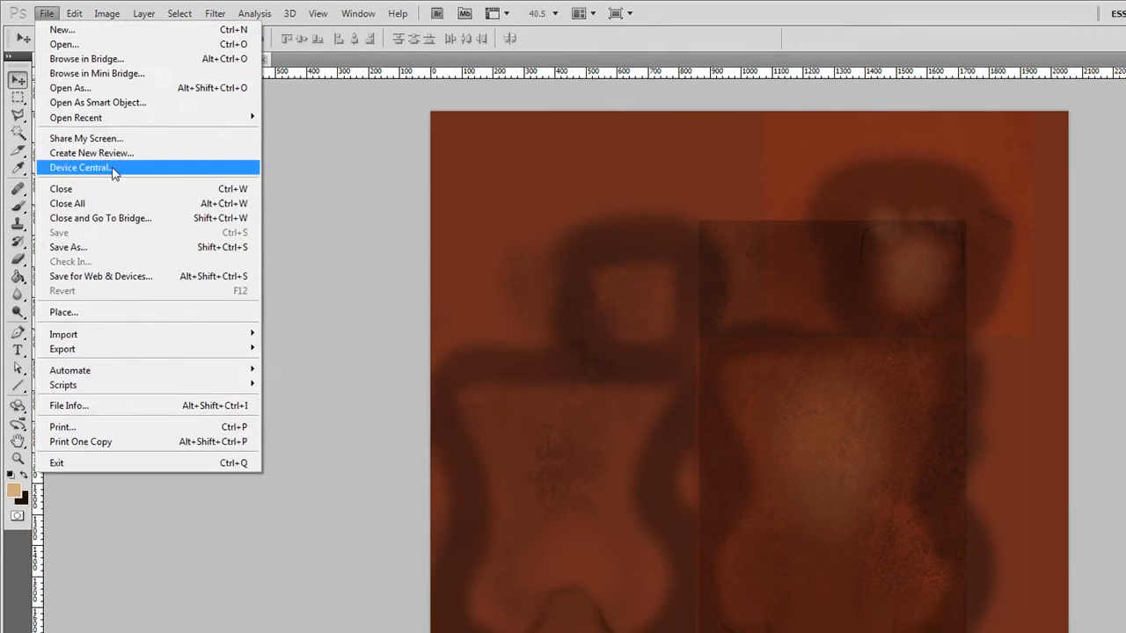
pyautogui.click(67, 246)
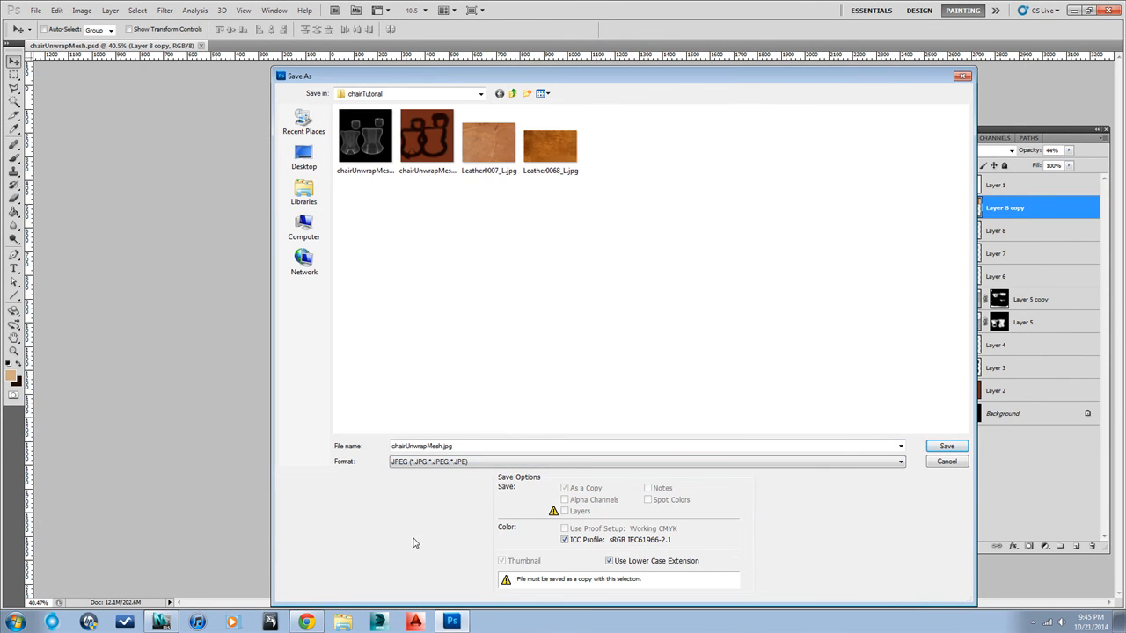
pyautogui.click(426, 137)
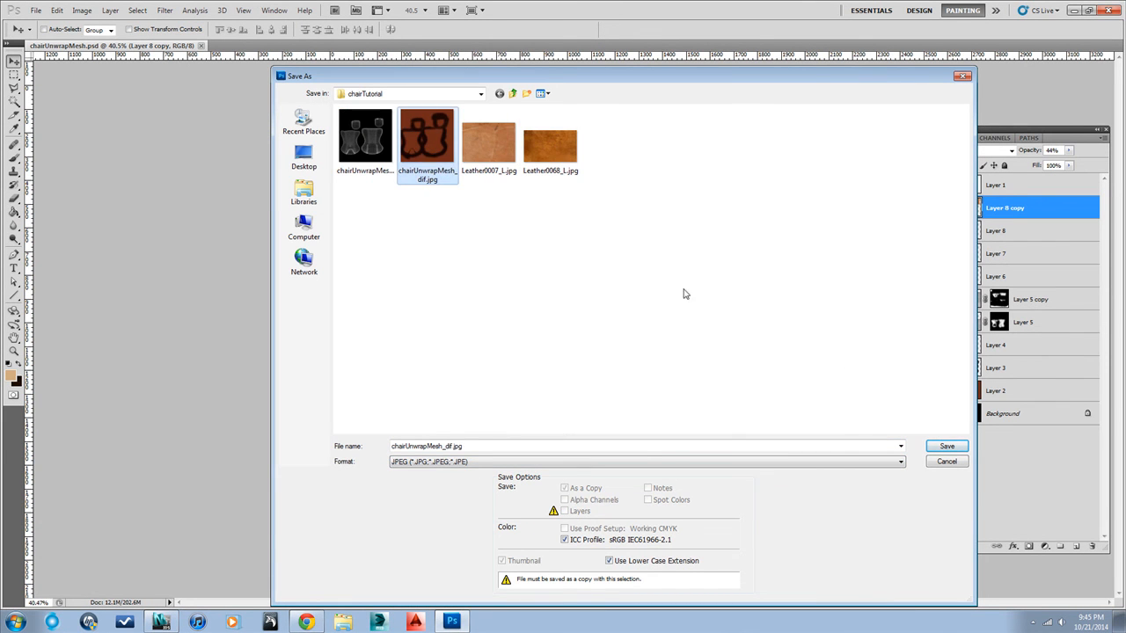
pyautogui.click(946, 447)
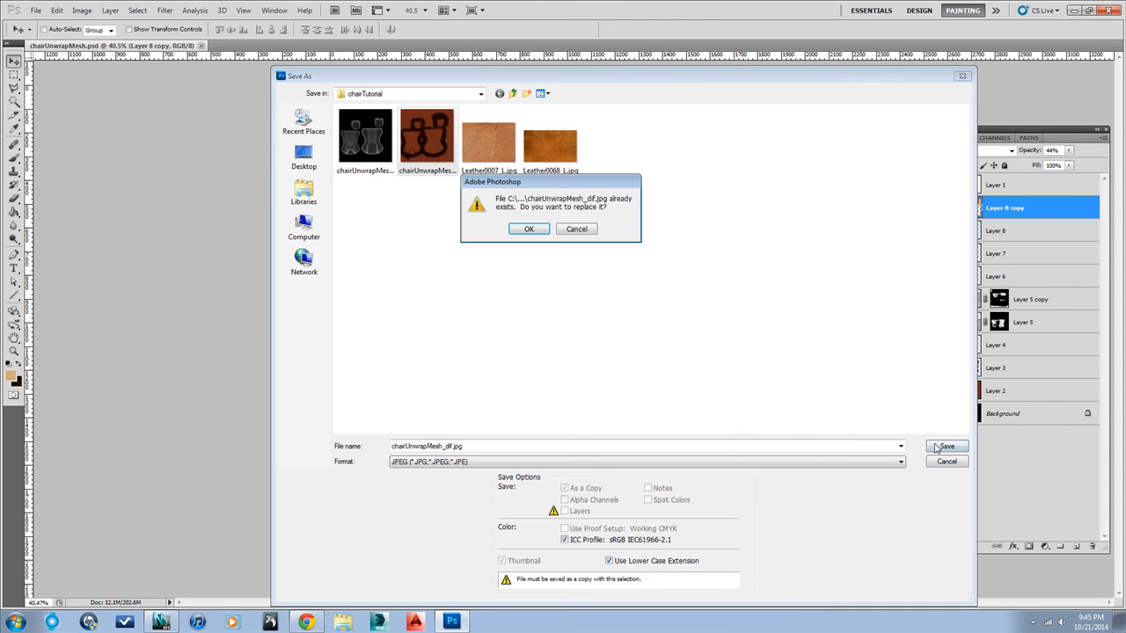
pyautogui.click(528, 228)
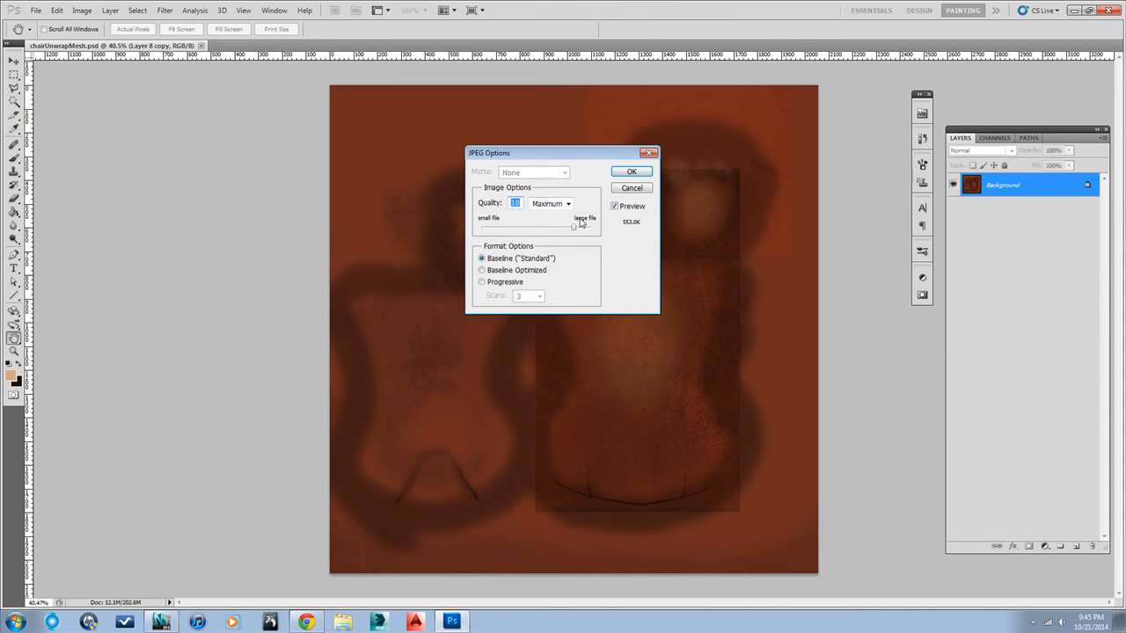
pyautogui.click(629, 171)
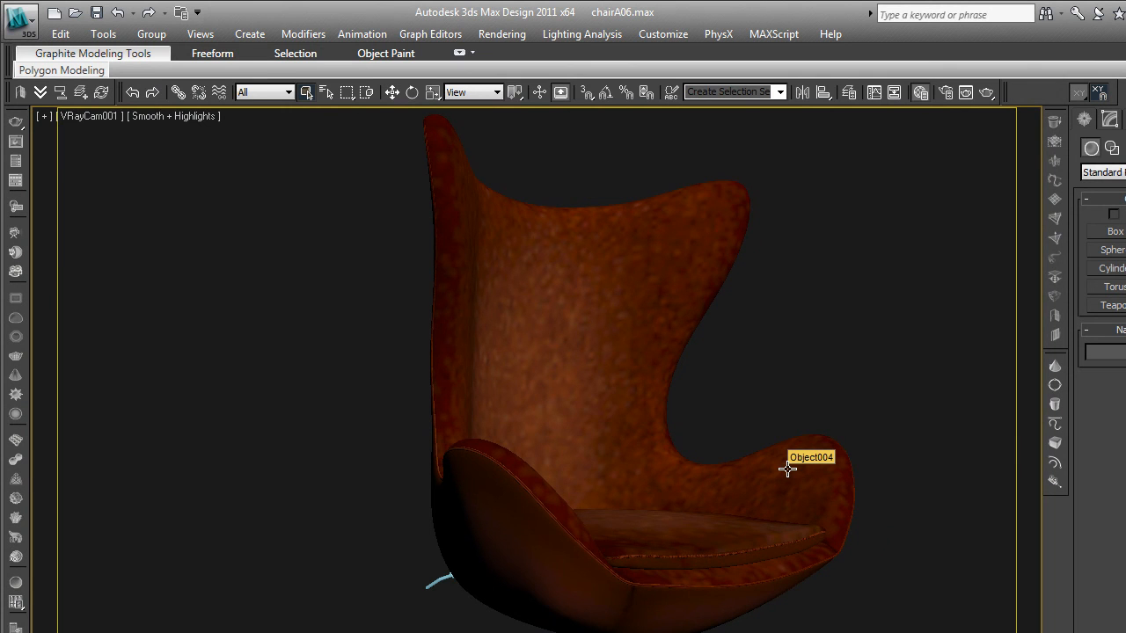
pyautogui.moveTo(871, 418)
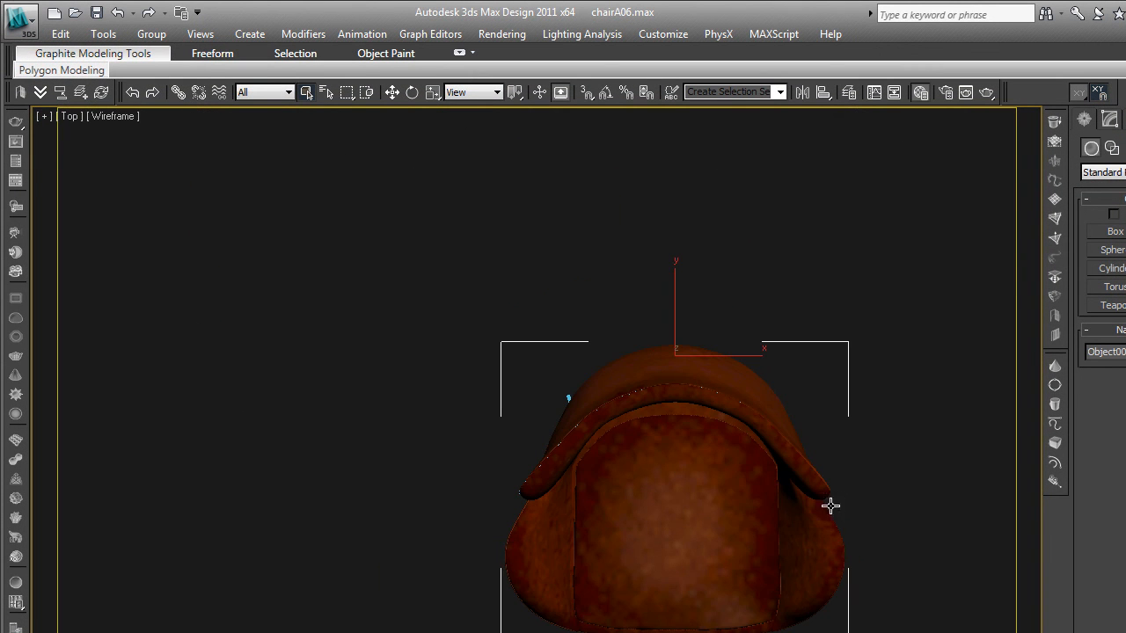
pyautogui.moveTo(848, 506)
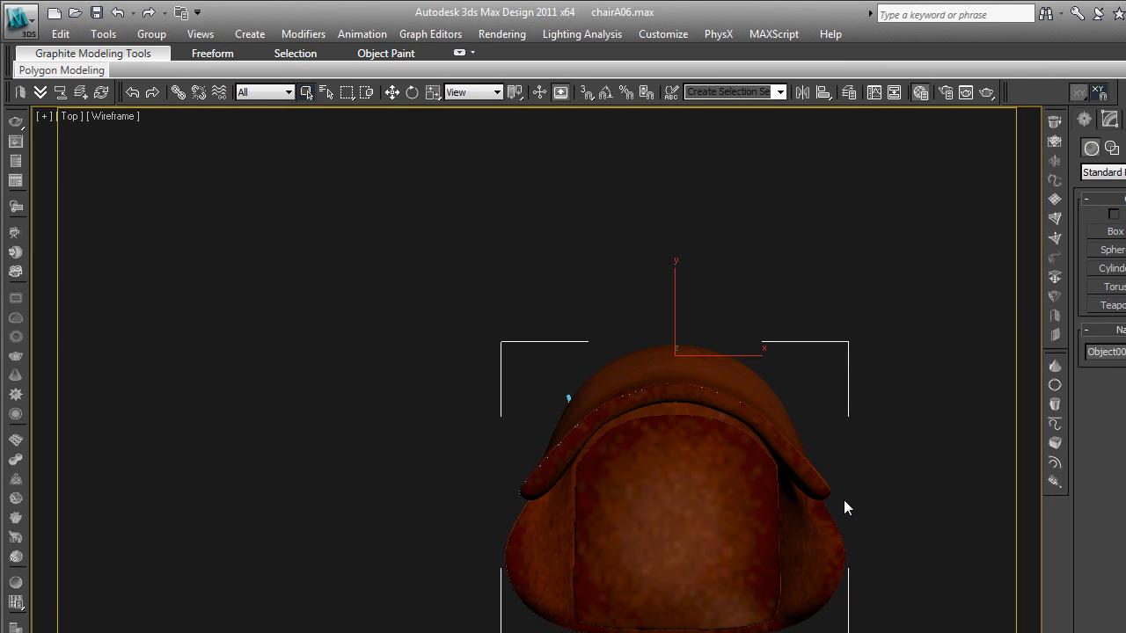